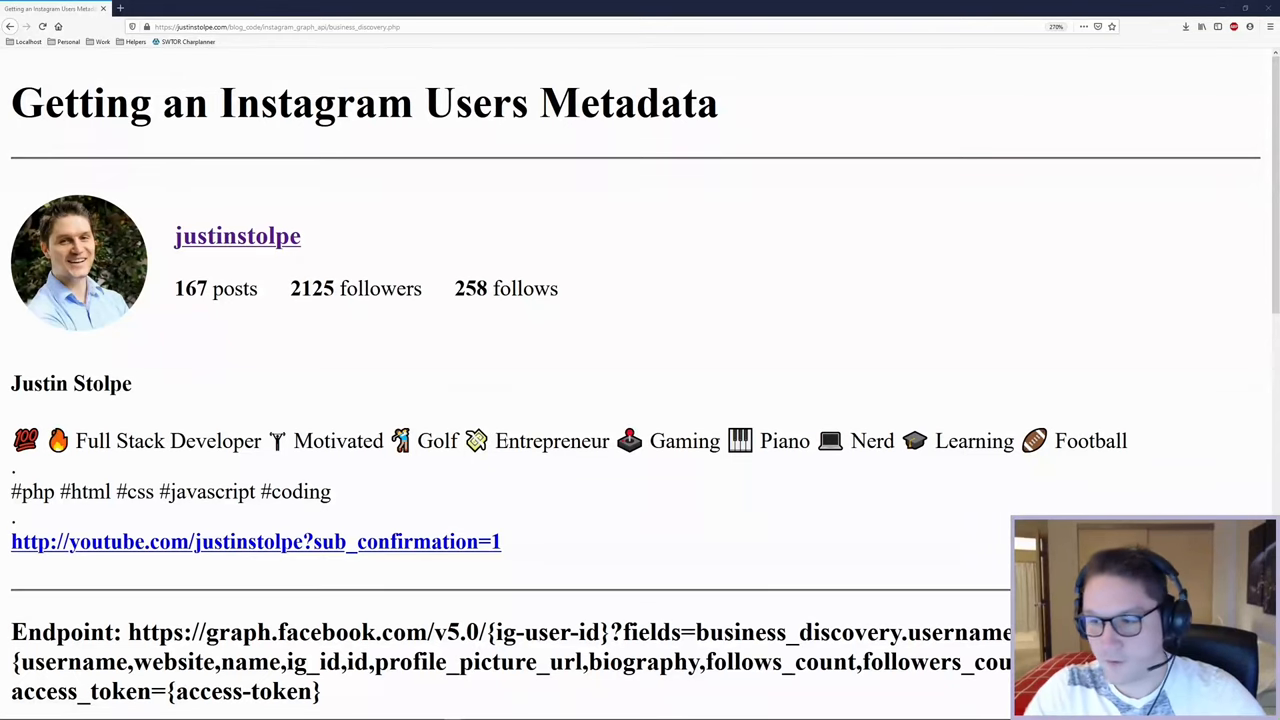
Review the account-ID script's endpoint, selecting its access-token placeholder
scroll(down, 3)
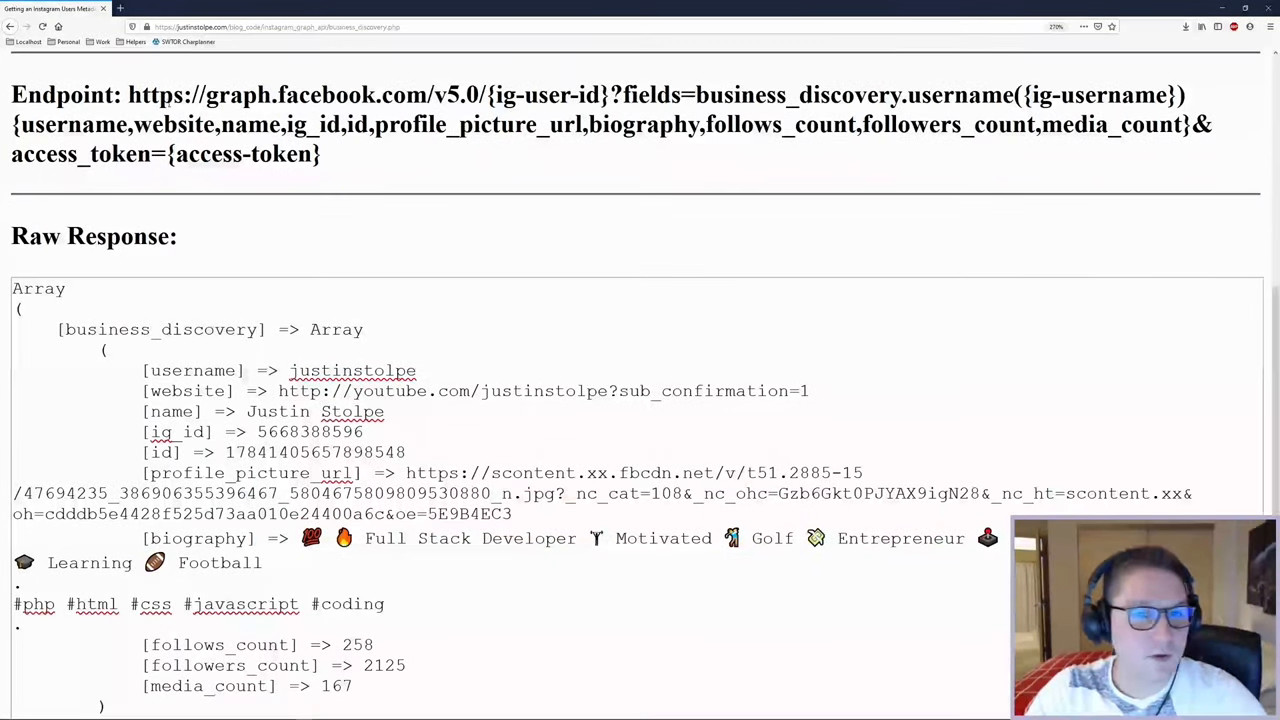
double_click(547, 95)
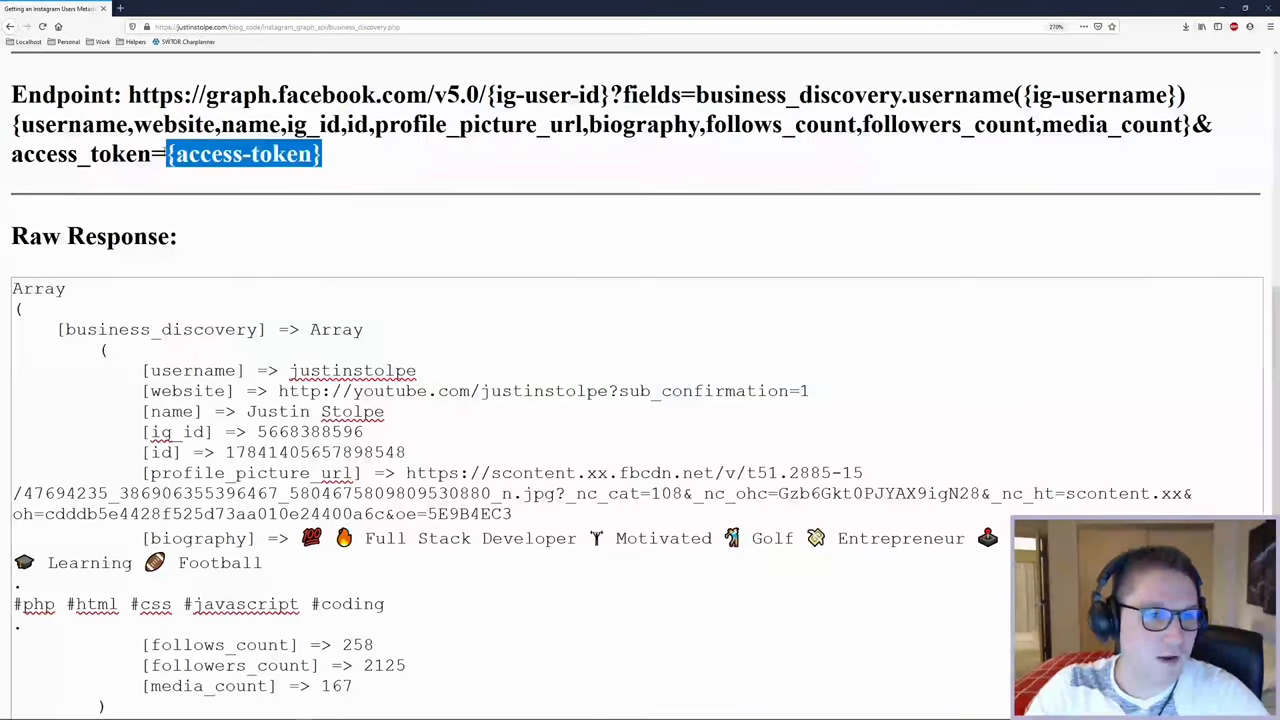
scroll(down, 3)
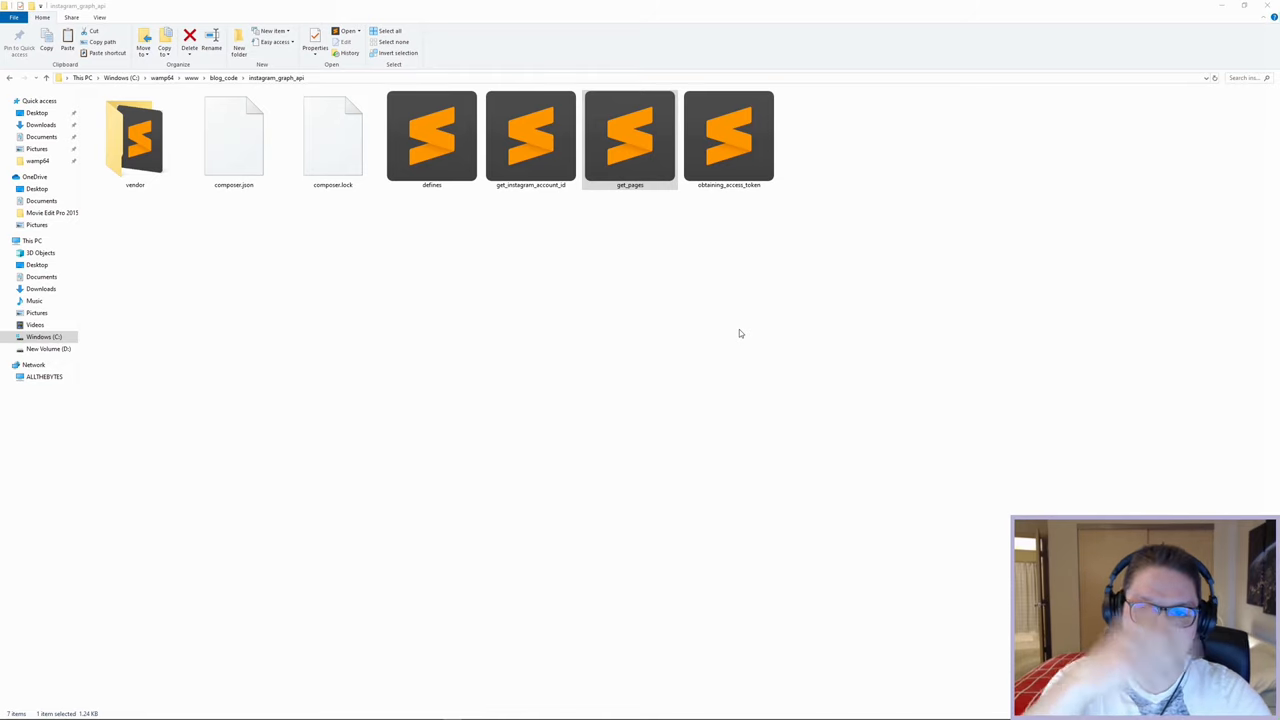
mouse_move(775, 351)
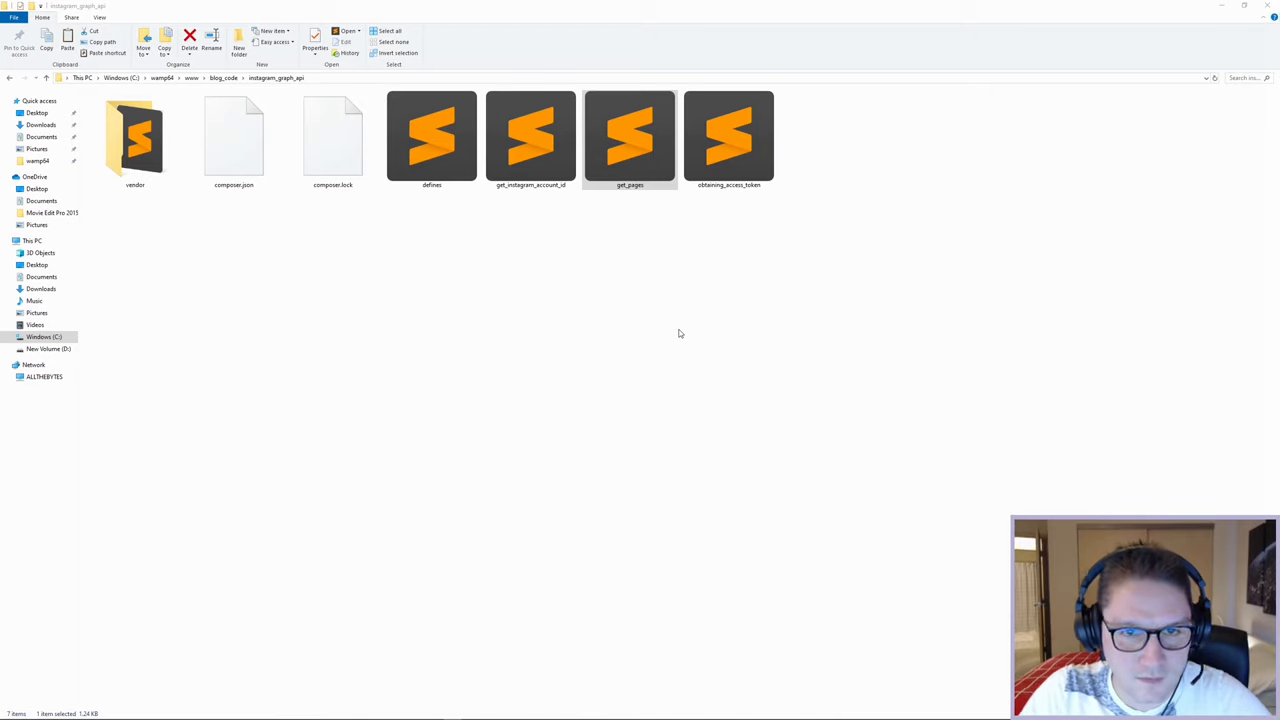
Duplicate get_instagram_account_id, rename the copy to business_discovery, and open it
click(530, 137)
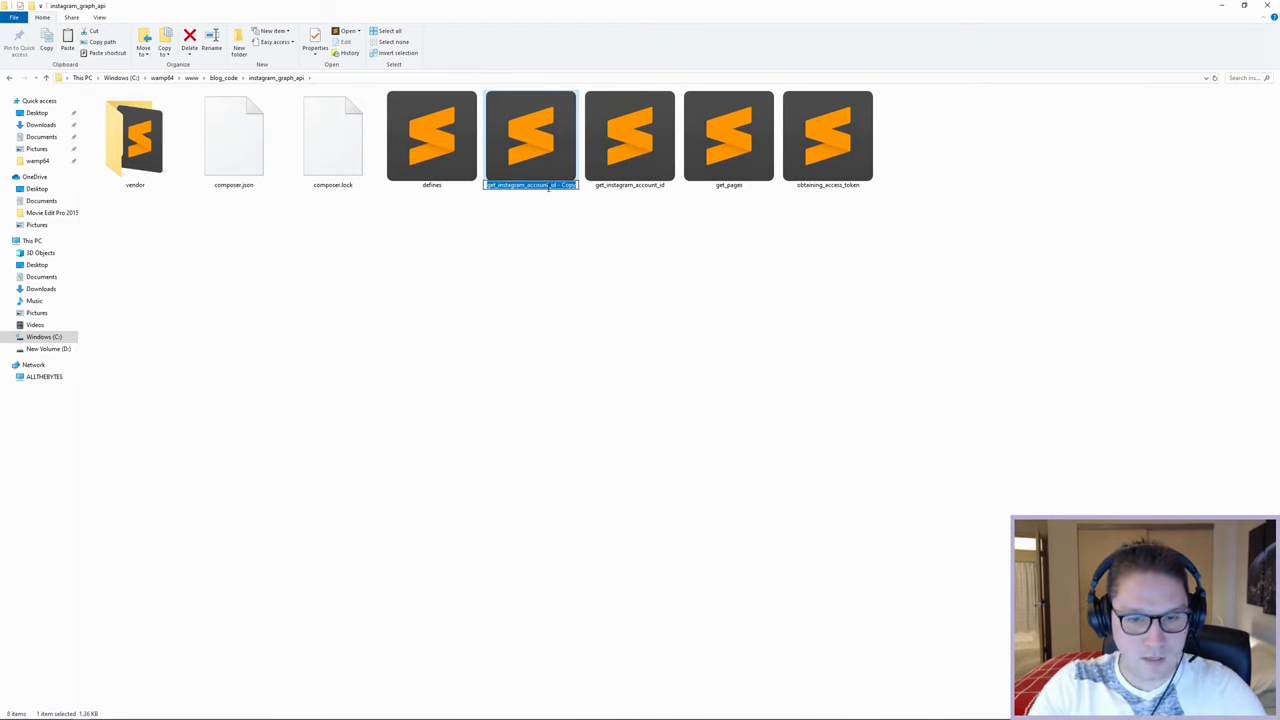
text(bui)
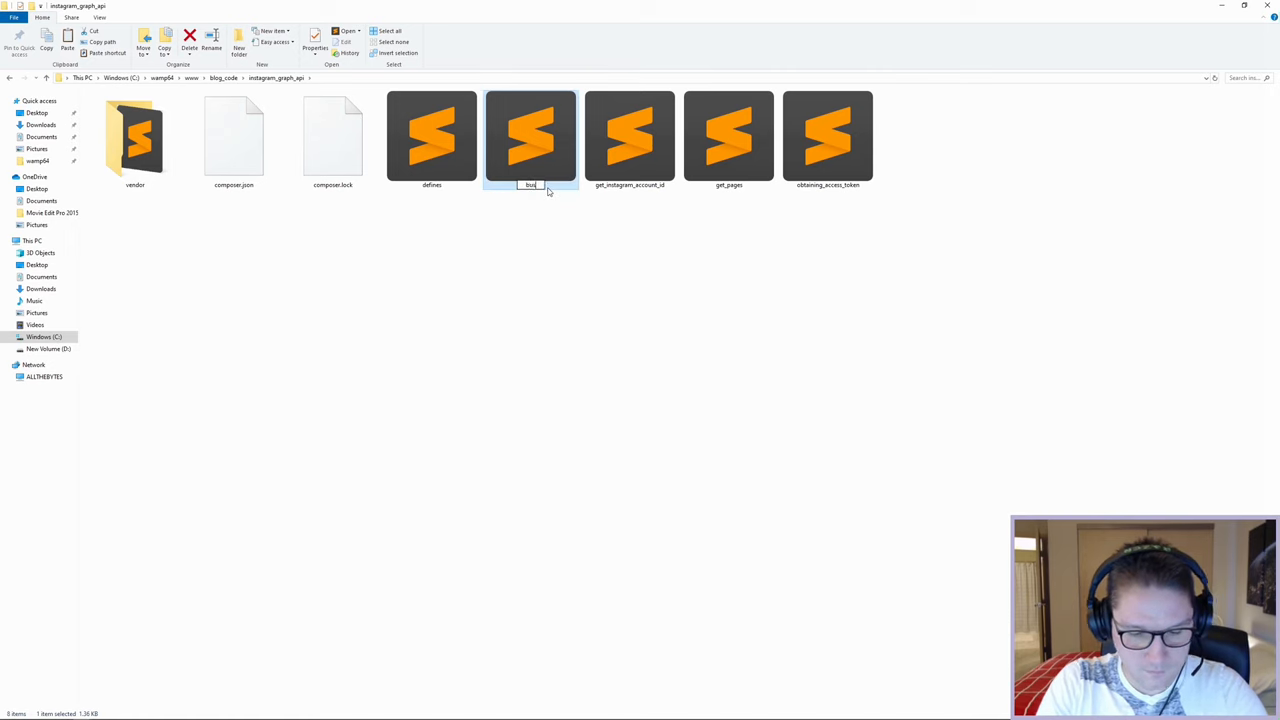
double_click(530, 135)
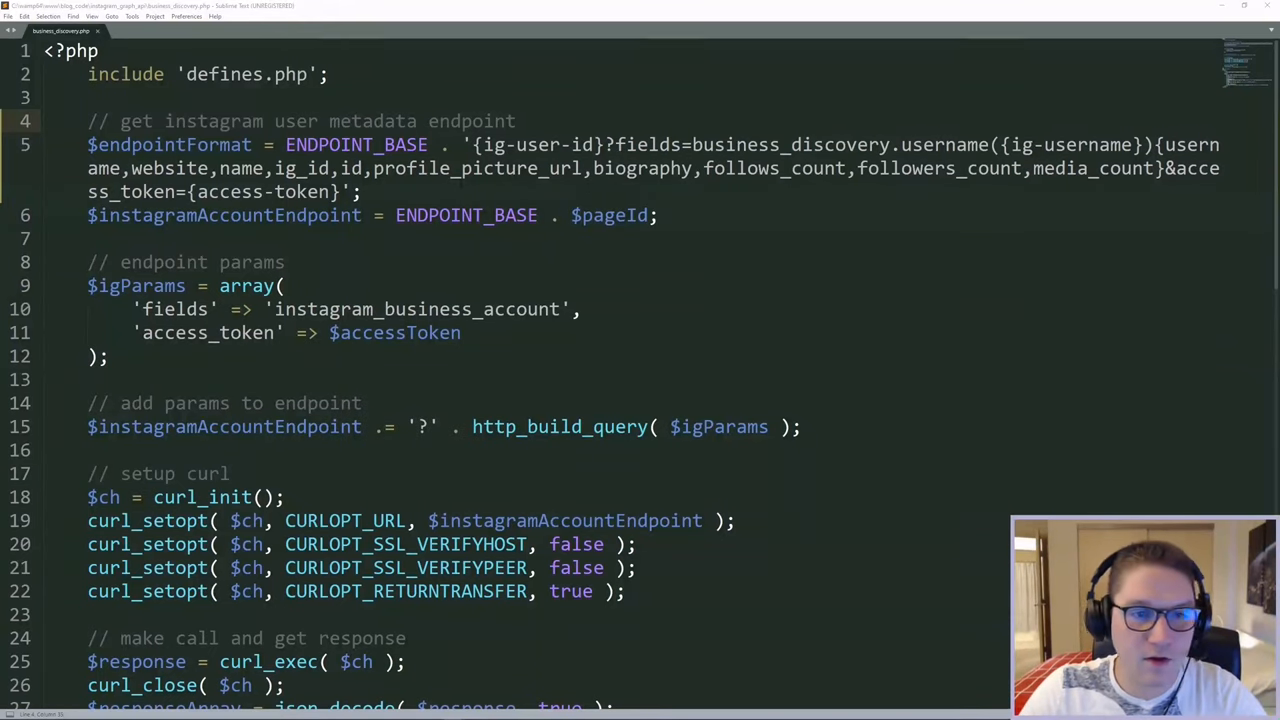
On line 5, add $endpointFormat holding the business_discovery endpoint string beneath an edited comment
double_click(356, 144)
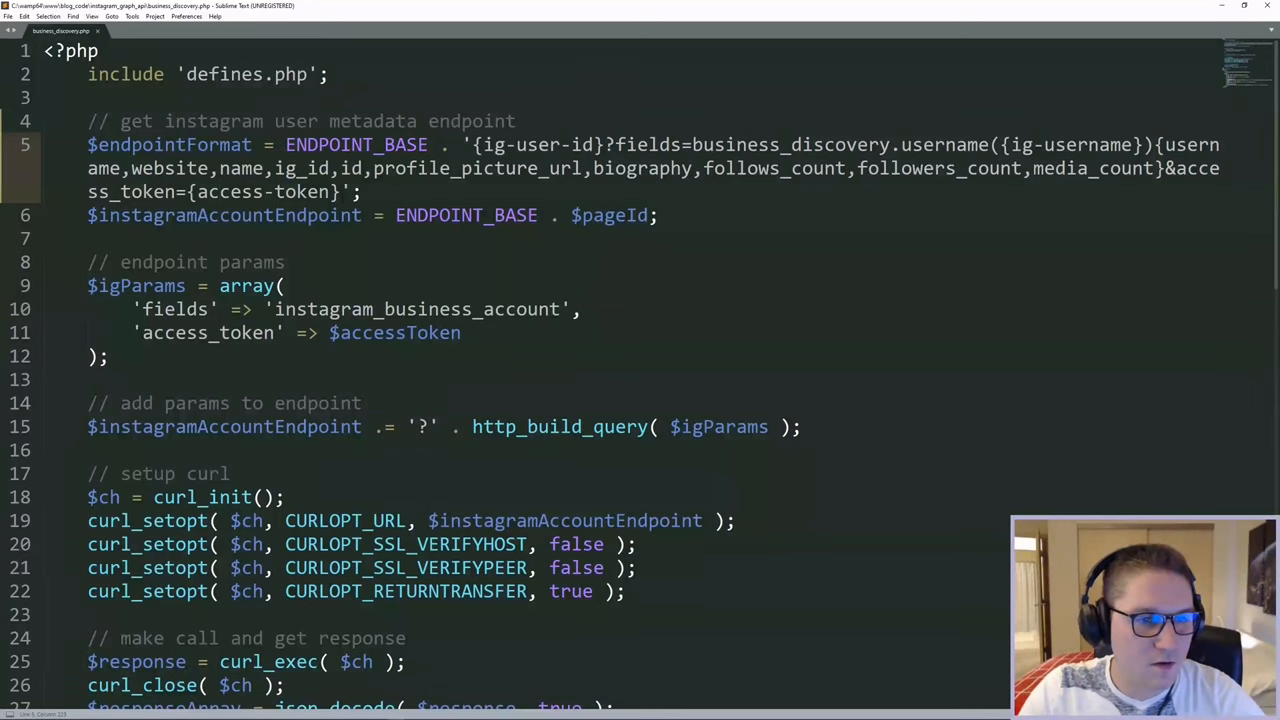
Rename $instagramAccountEndpoint to $endpoint, swap $pageId for $instagramAccountId, and save
double_click(223, 215)
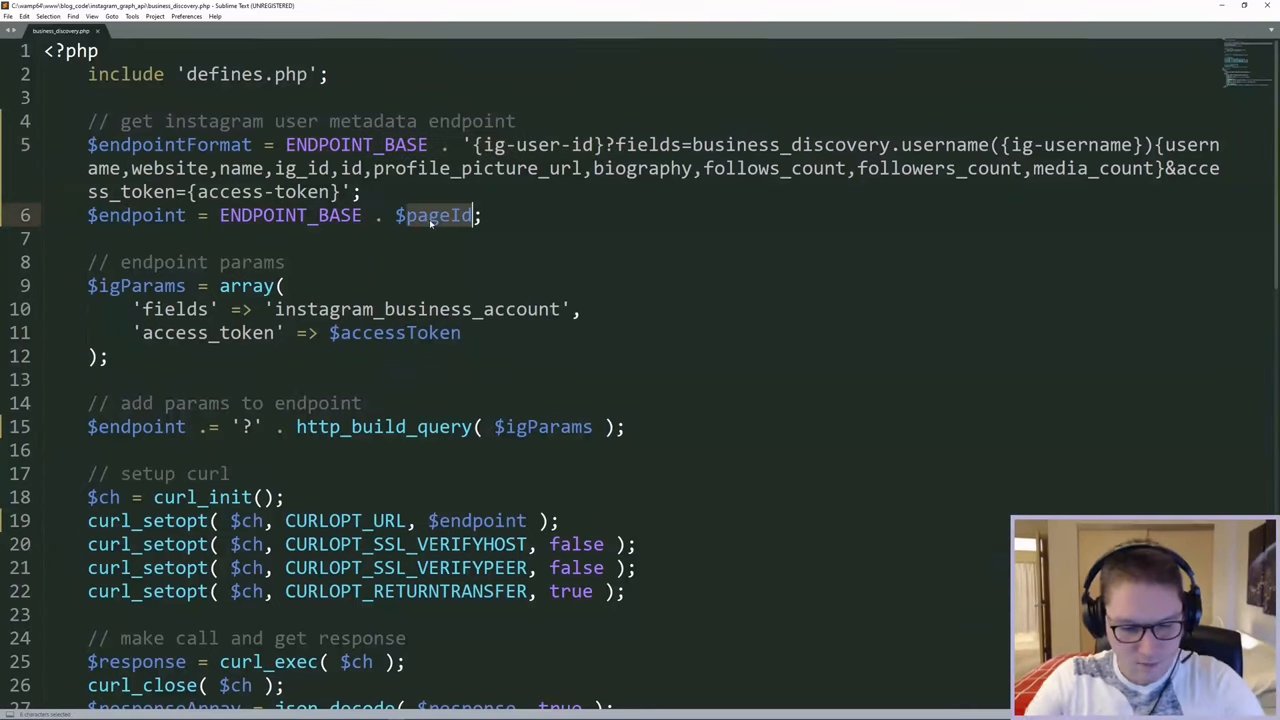
text(instagramAccount)
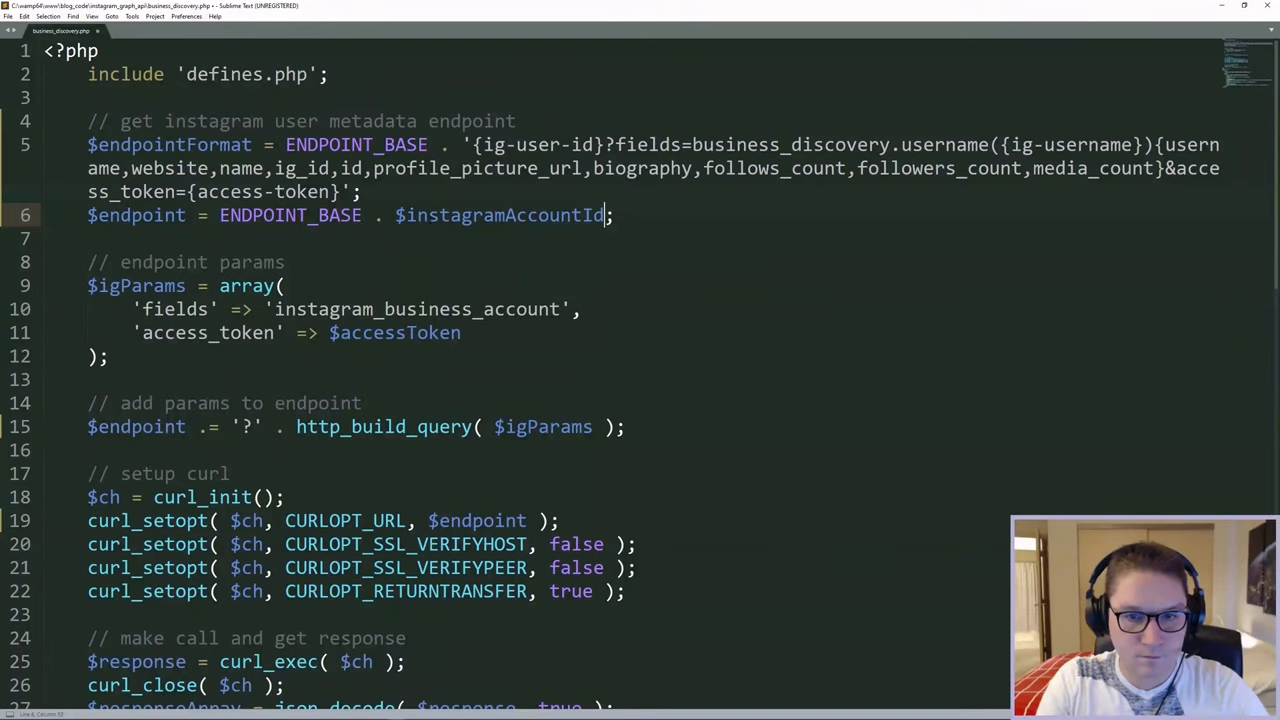
key(ctrl+s)
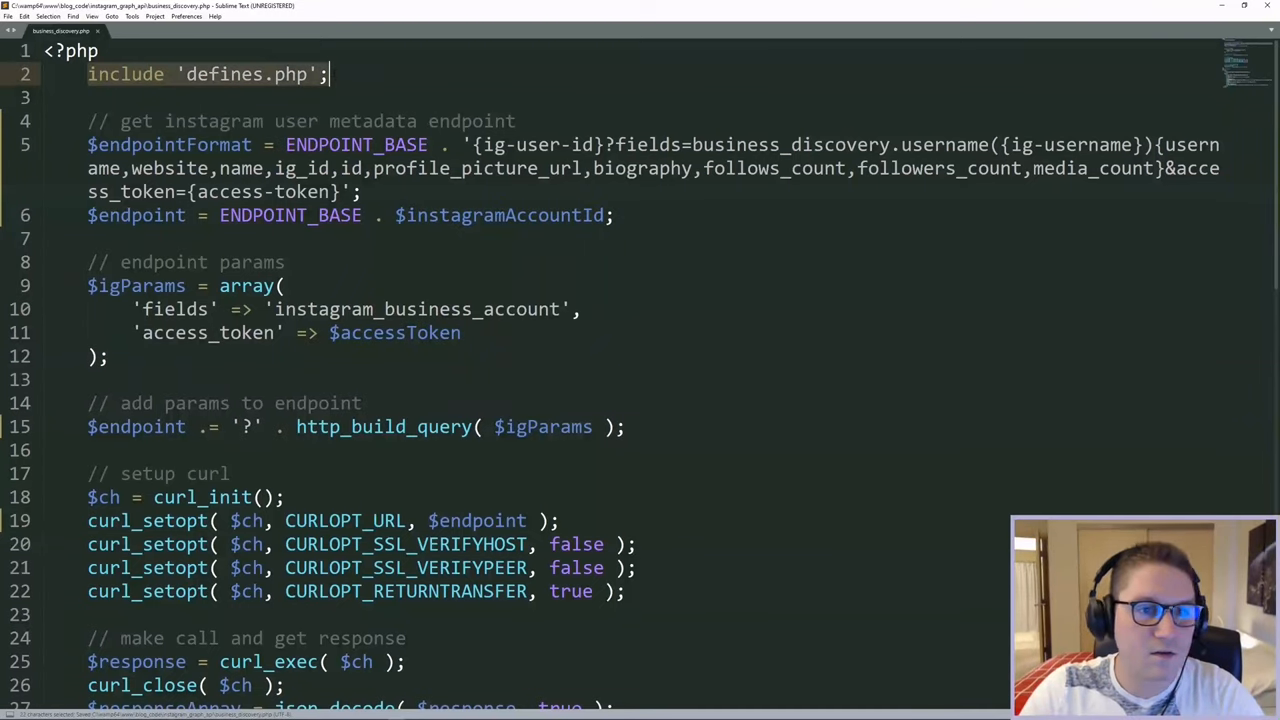
double_click(505, 215)
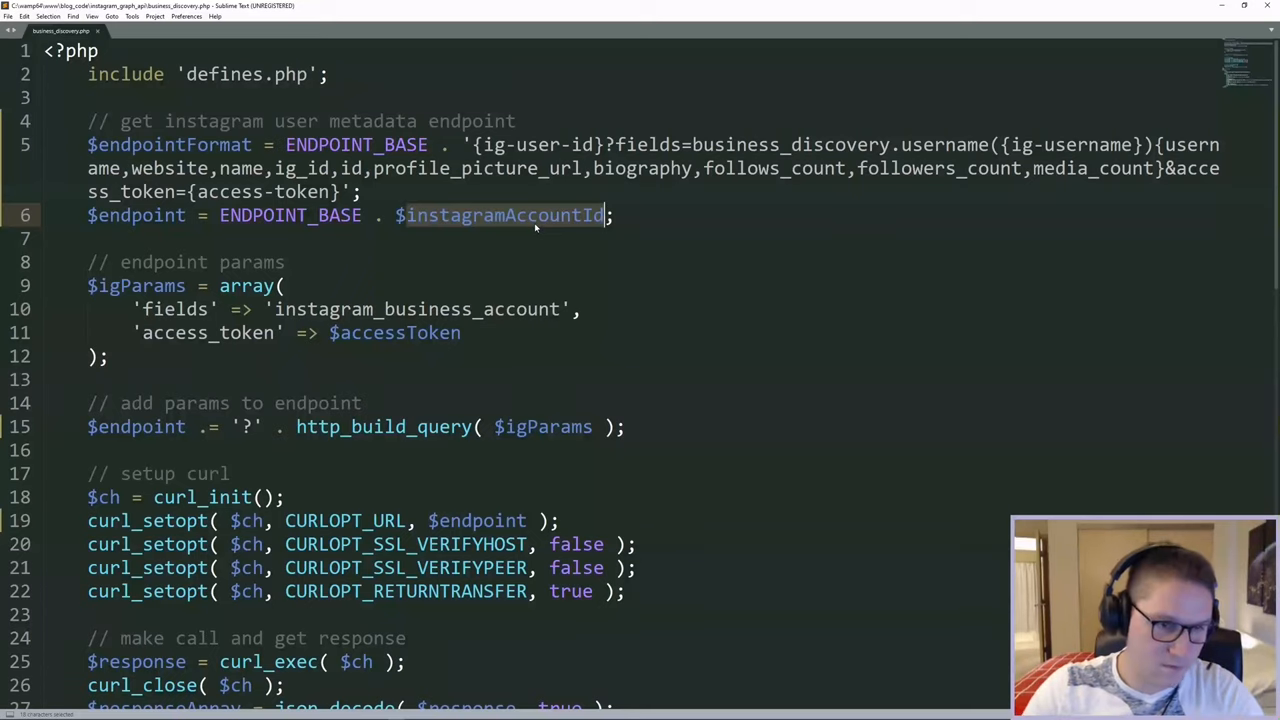
Set 'fields' to business_discovery.username(justinstolpe) with the full profile fields list
double_click(137, 285)
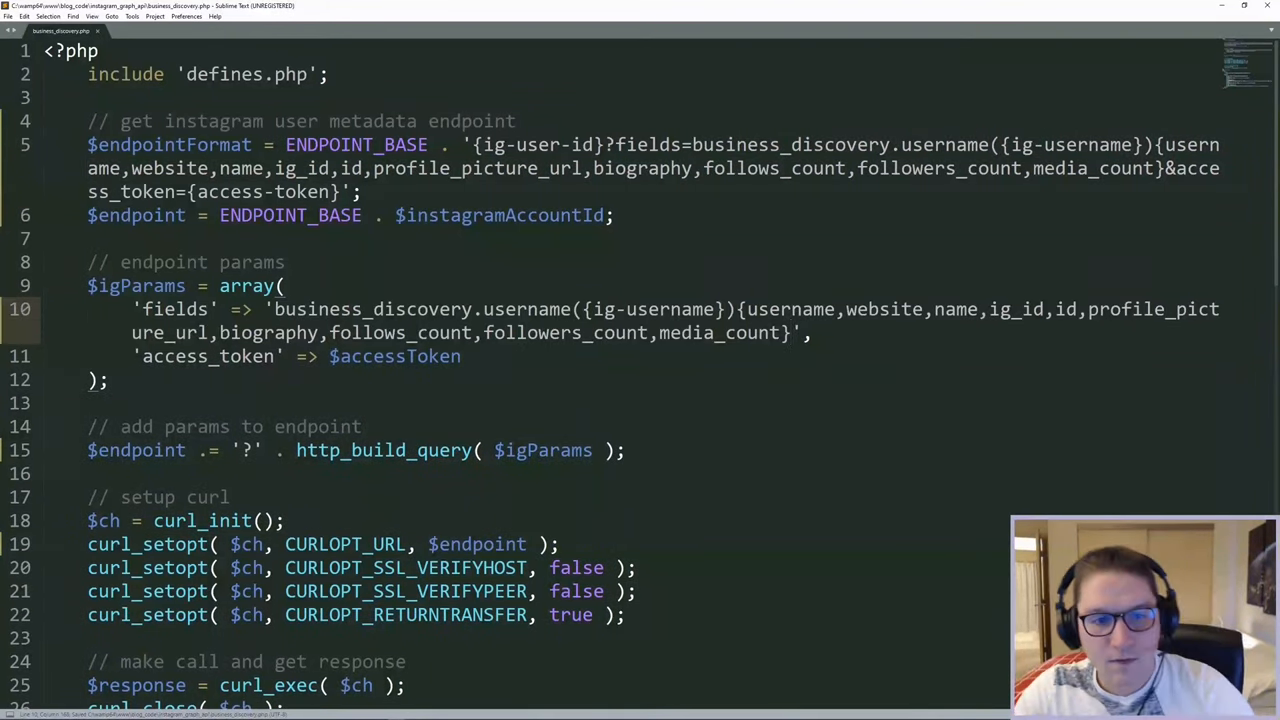
double_click(651, 309)
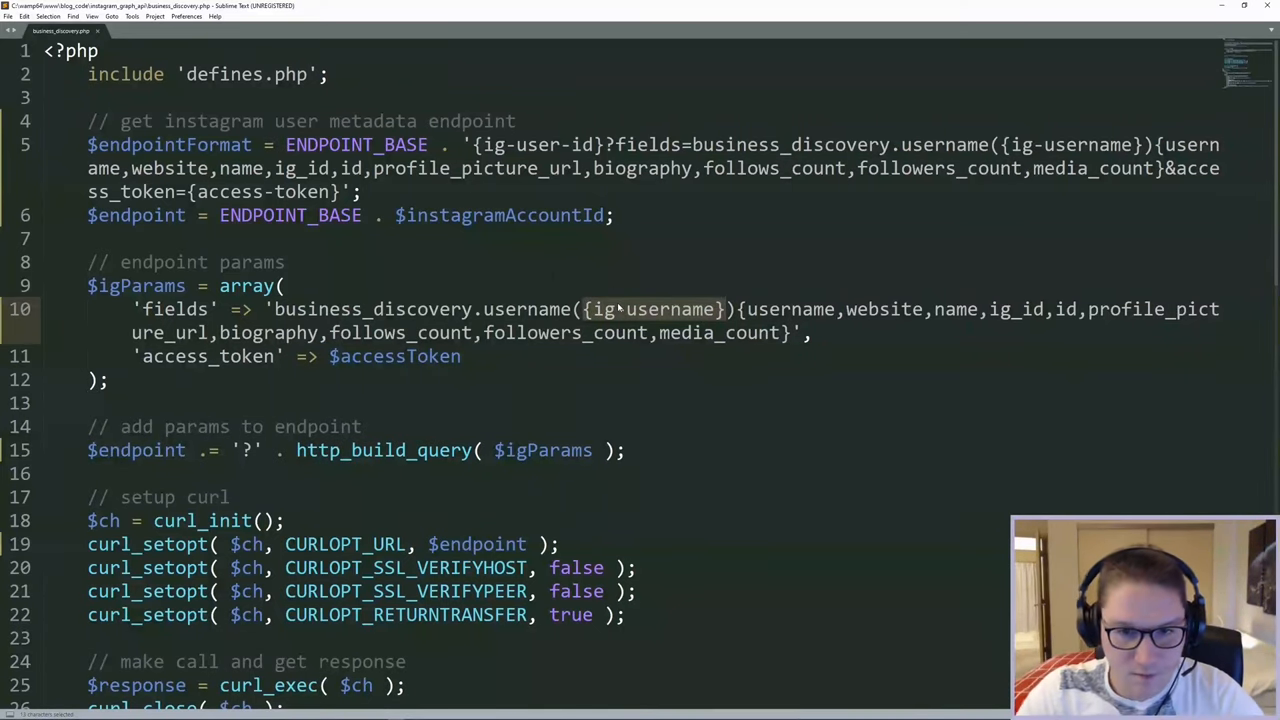
text(jstui)
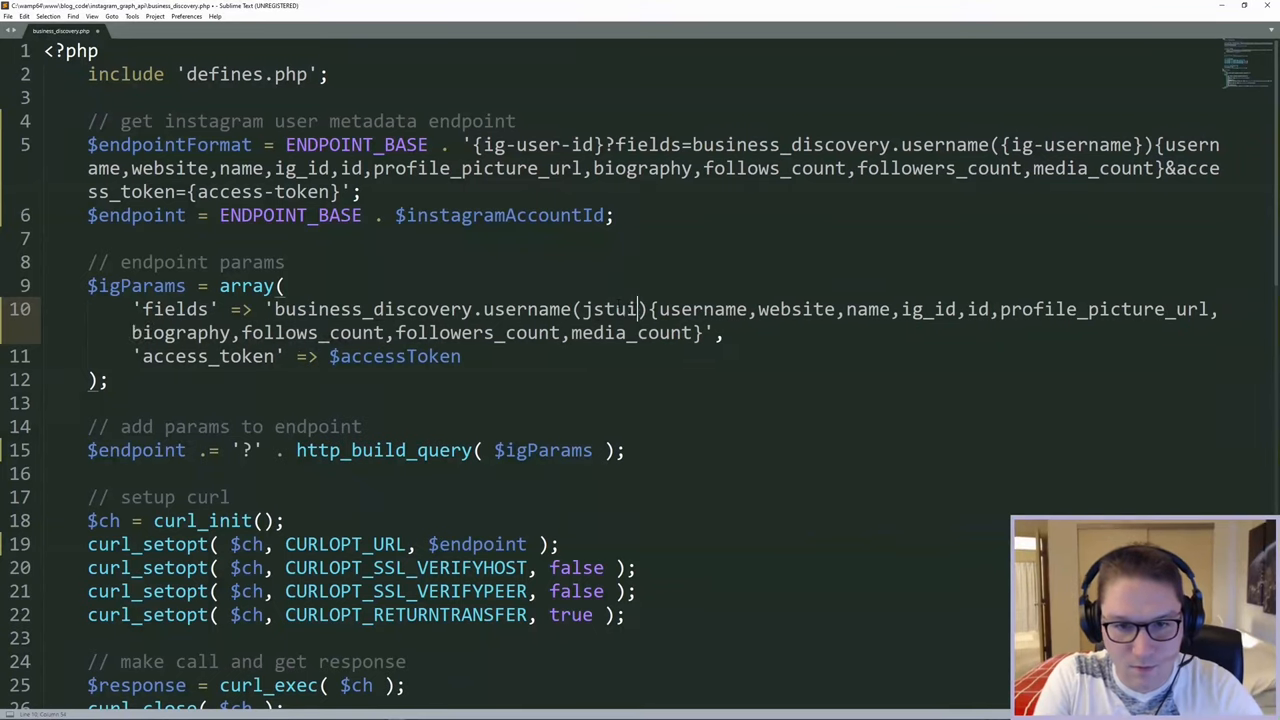
text(ustinstolpe)
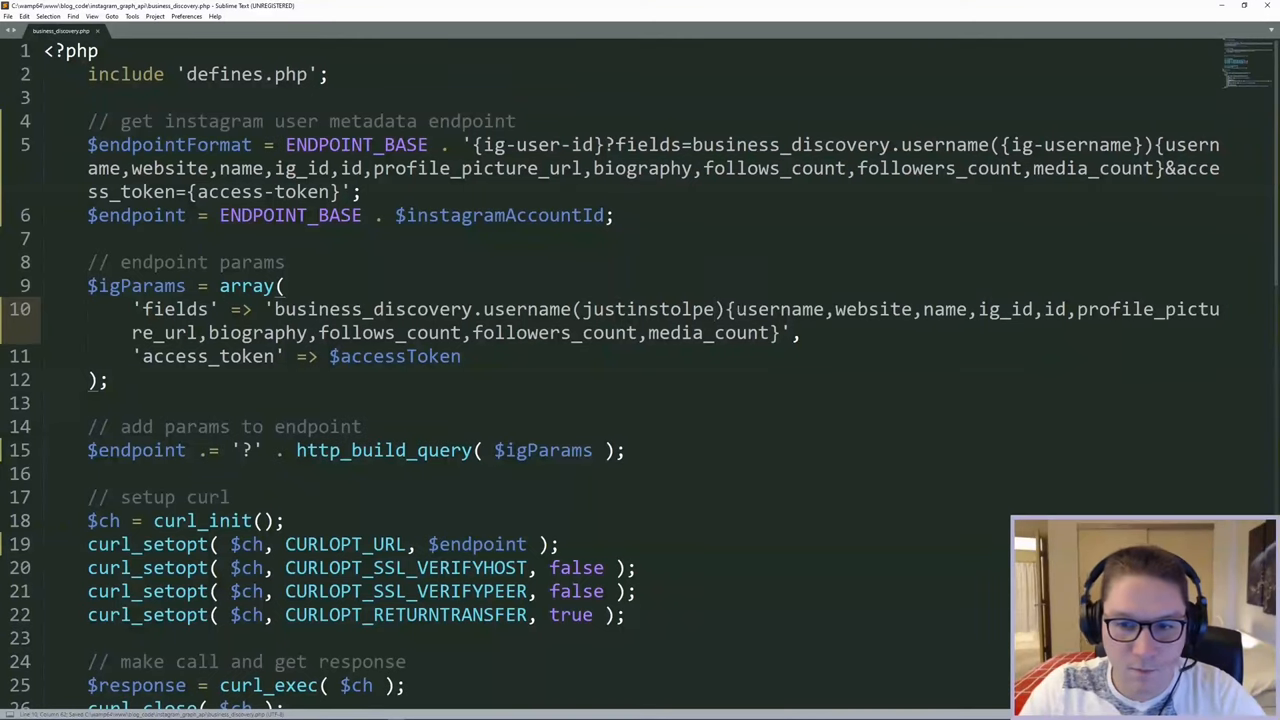
double_click(648, 309)
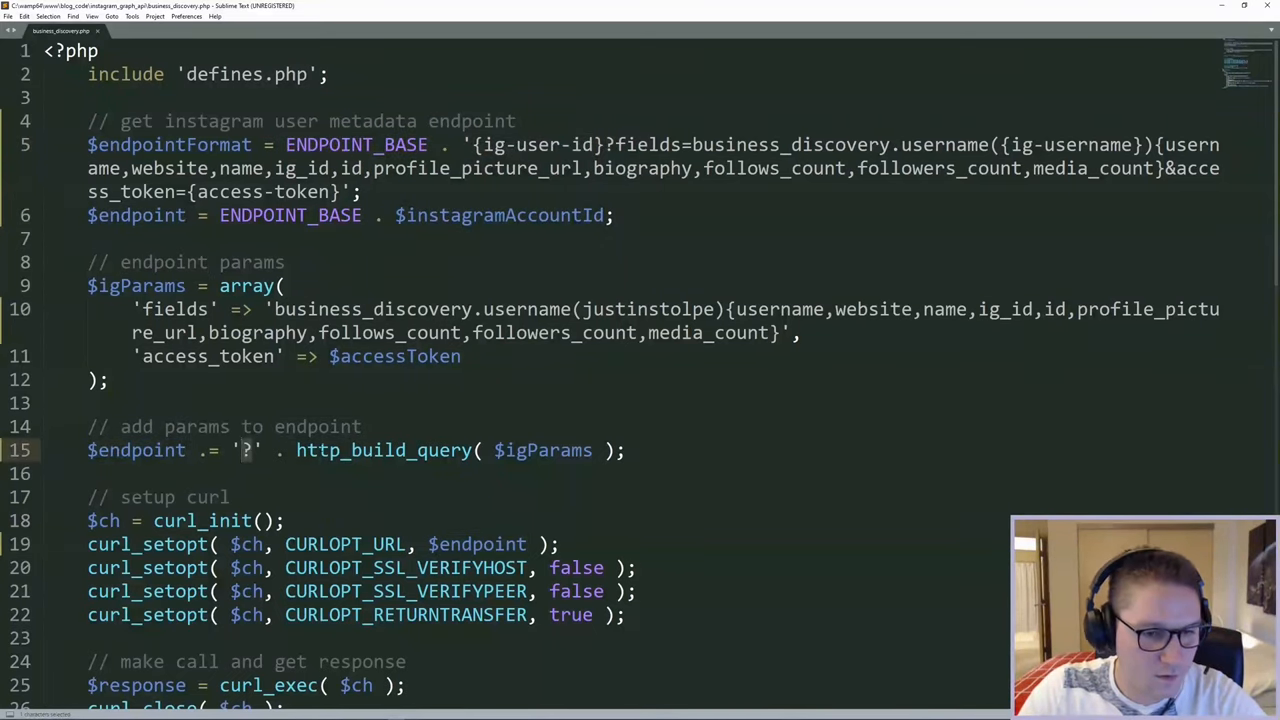
double_click(385, 450)
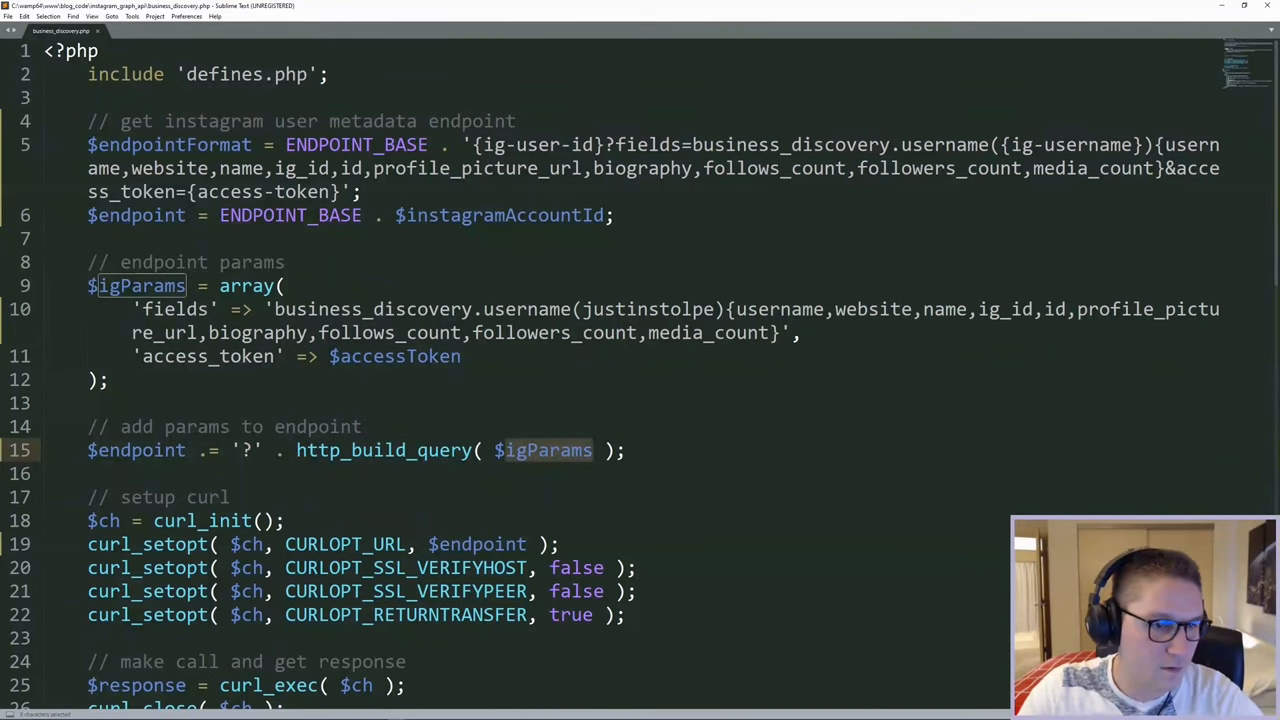
scroll(down, 3)
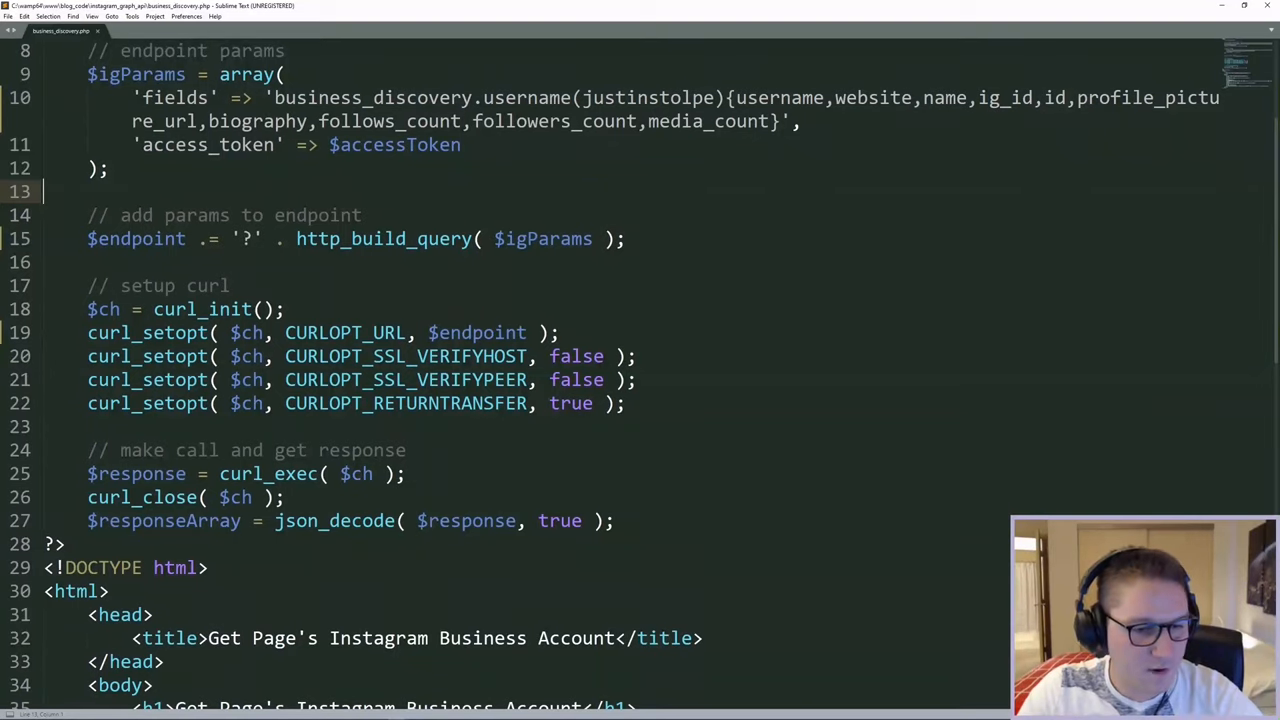
Below json_decode, add echo '<pre>'; and print_r( $responseArray );
text(echo)
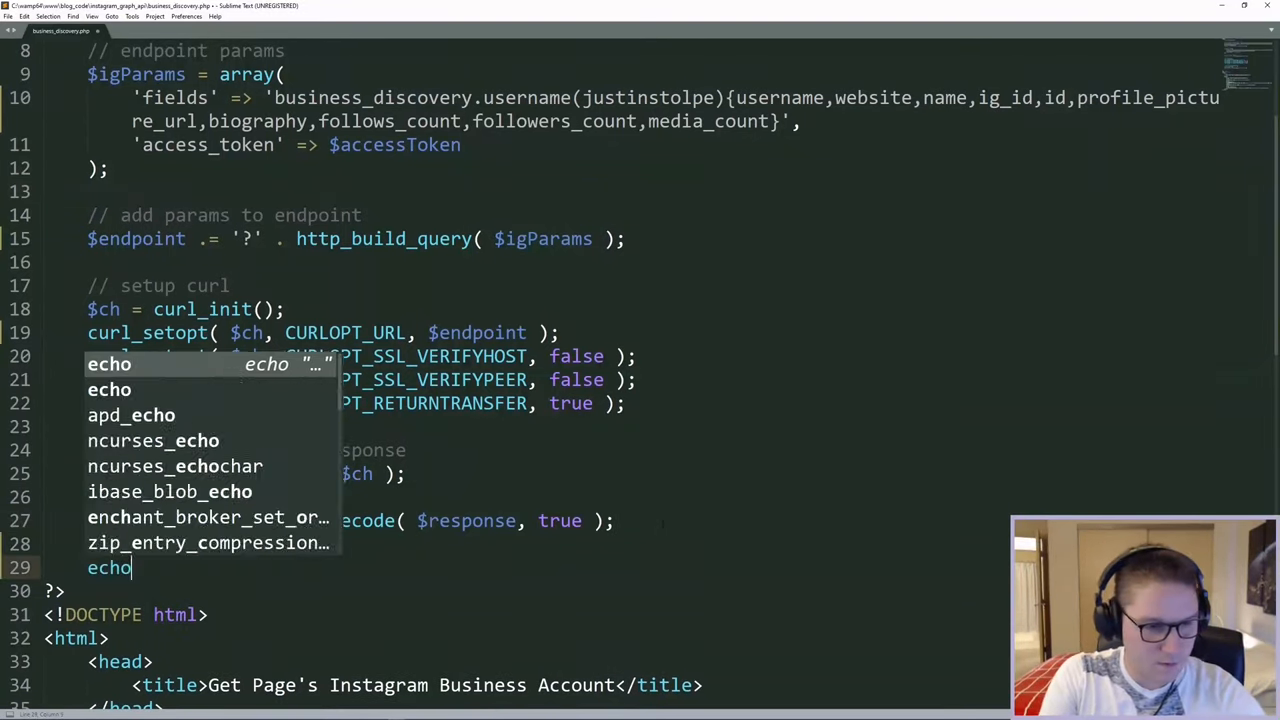
text('<pre>;')
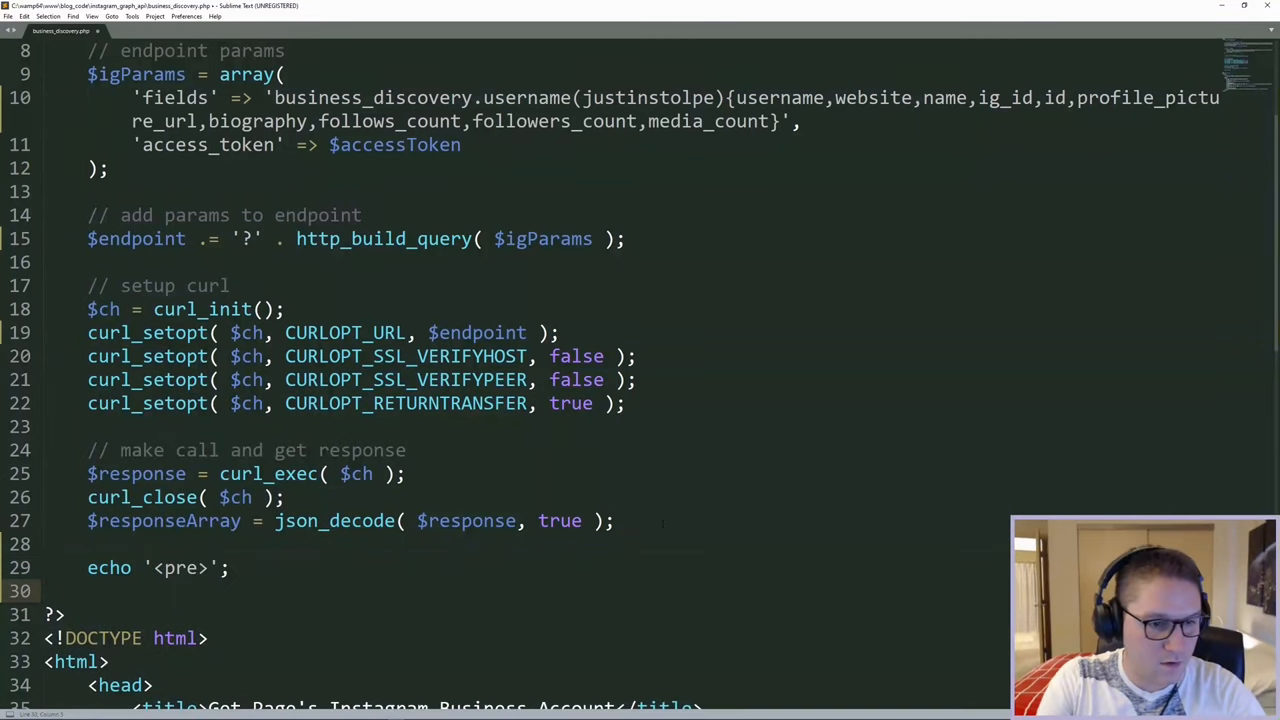
text(print_r()
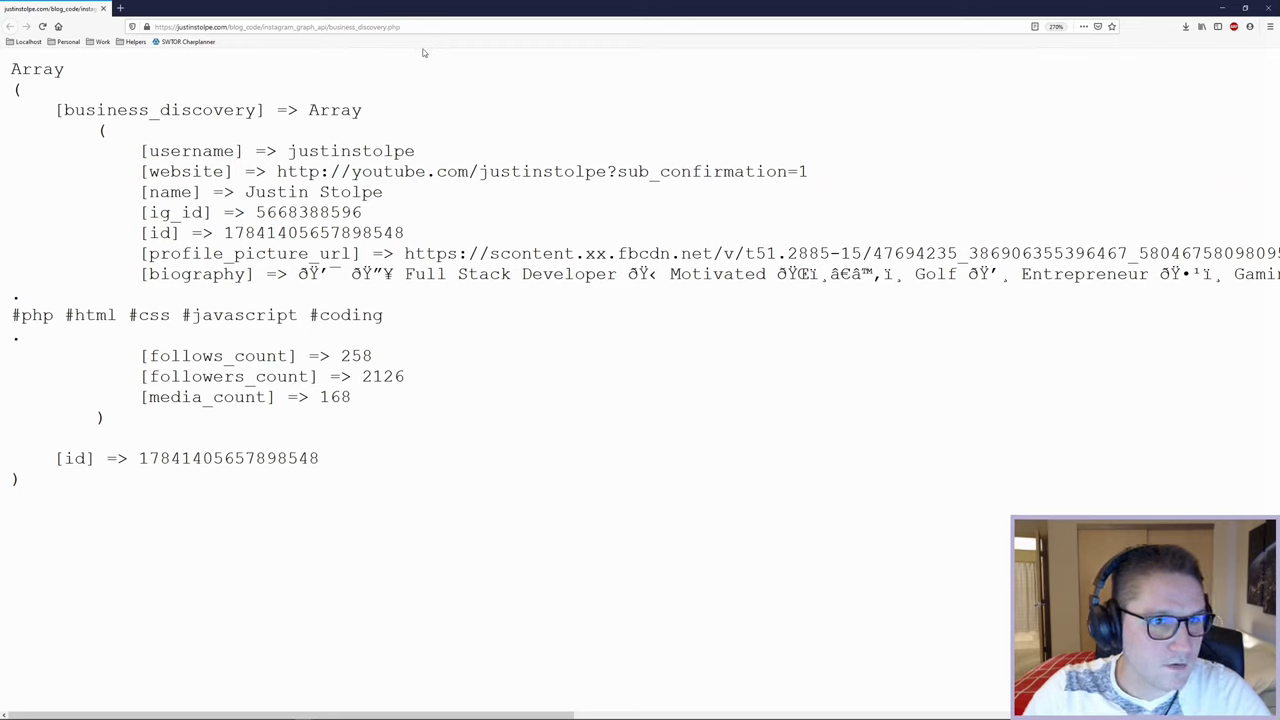
mouse_move(365, 110)
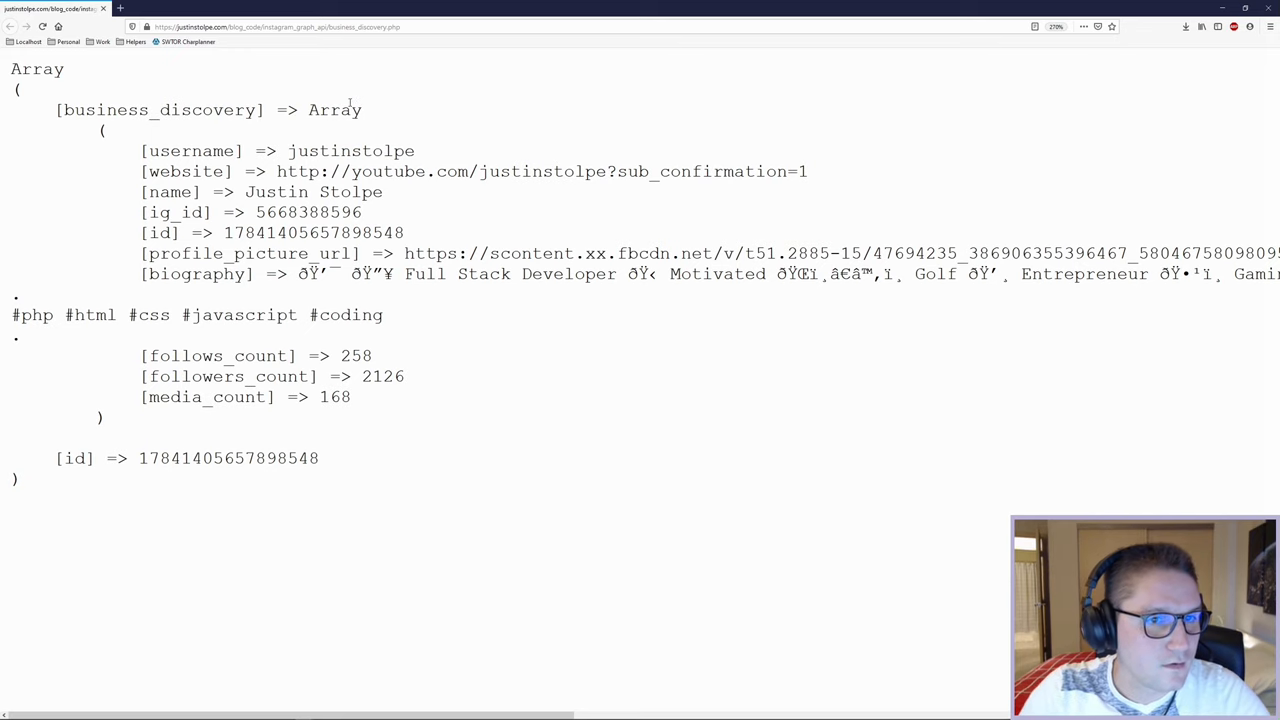
Reload business_discovery.php in Firefox to view the print_r dump with garbled emoji
drag(142, 151, 348, 397)
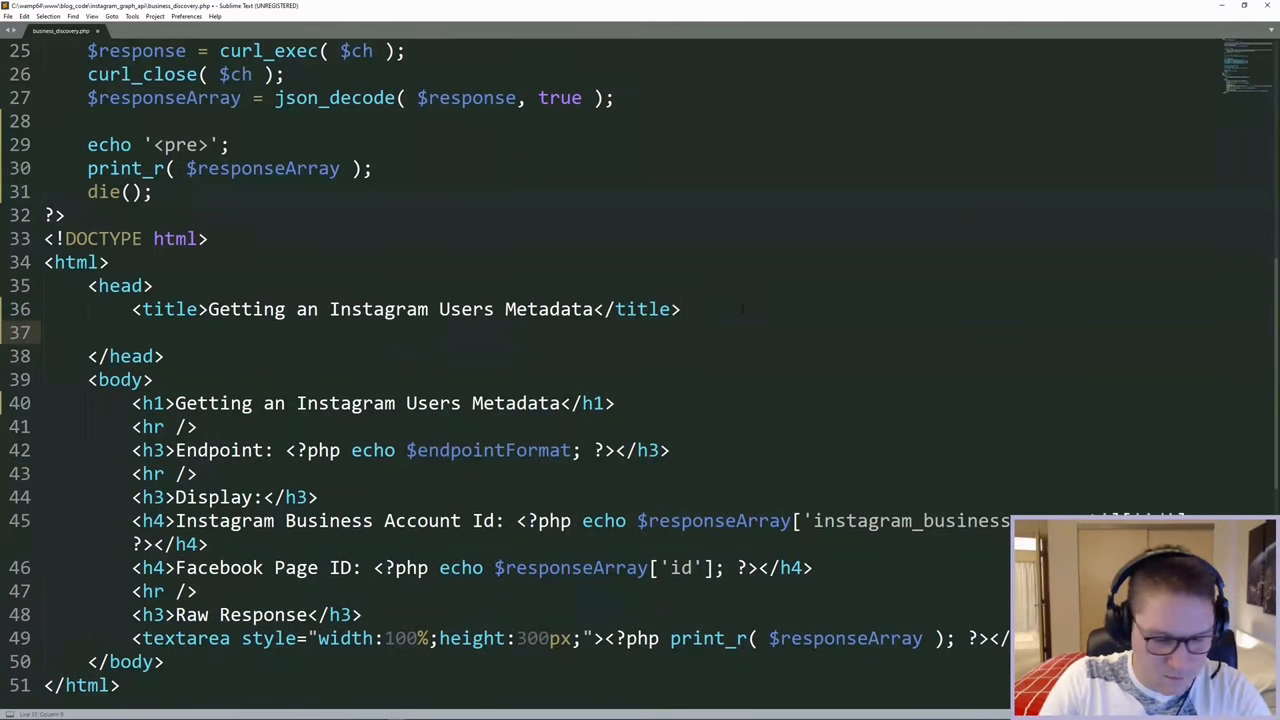
Add <meta charset="utf-8" /> under the <title> and save
text(<meta)
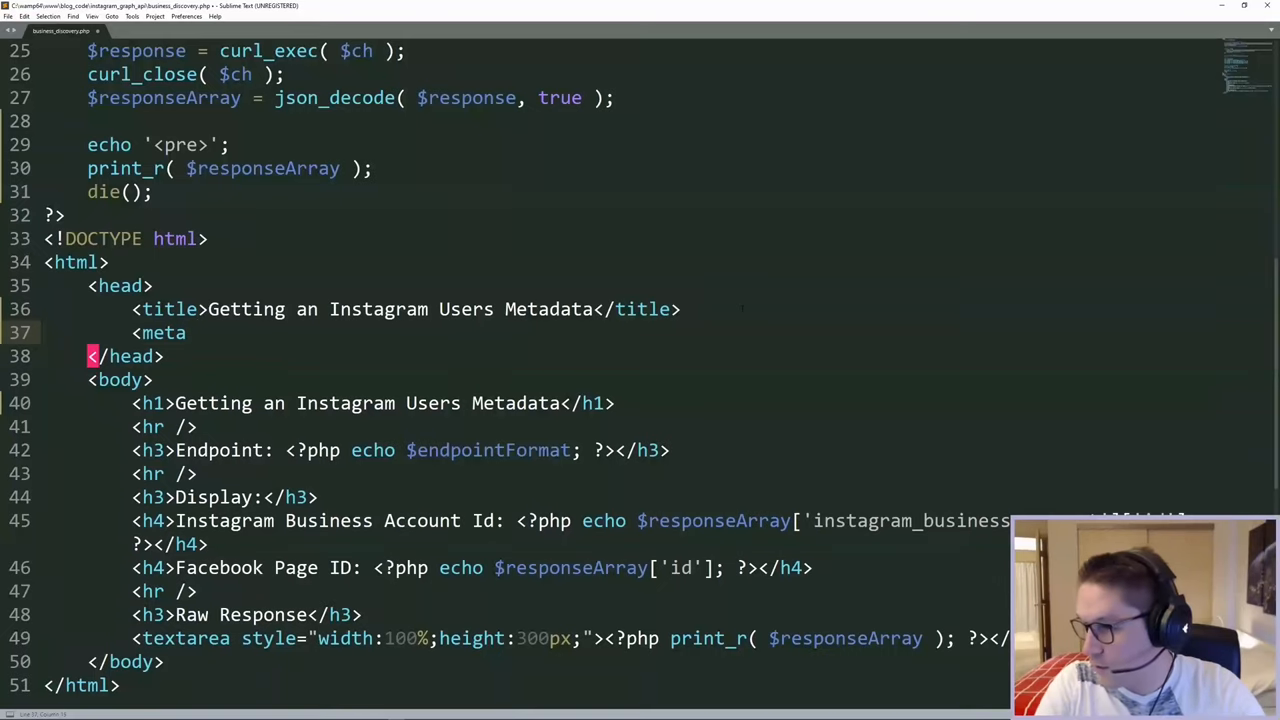
text(charset="utf")
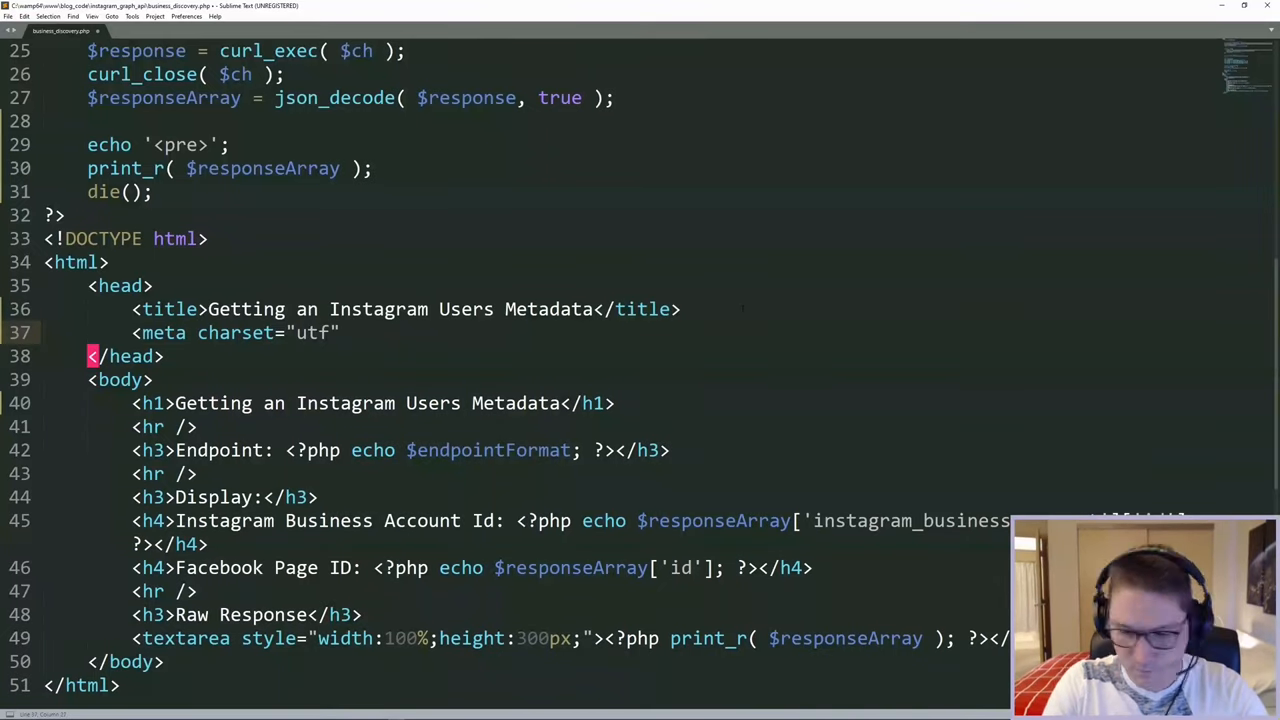
text(-8" />)
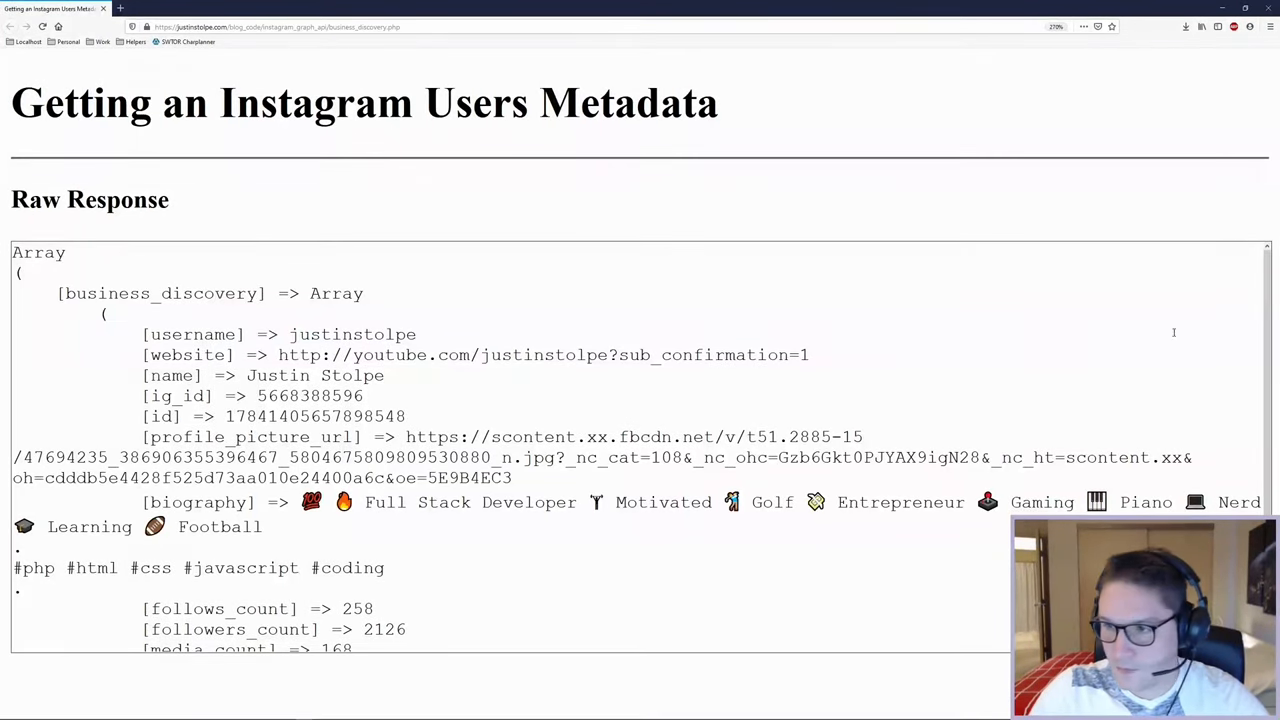
Scroll through the Raw Response textarea to confirm the biography emoji render correctly
scroll(down, 3)
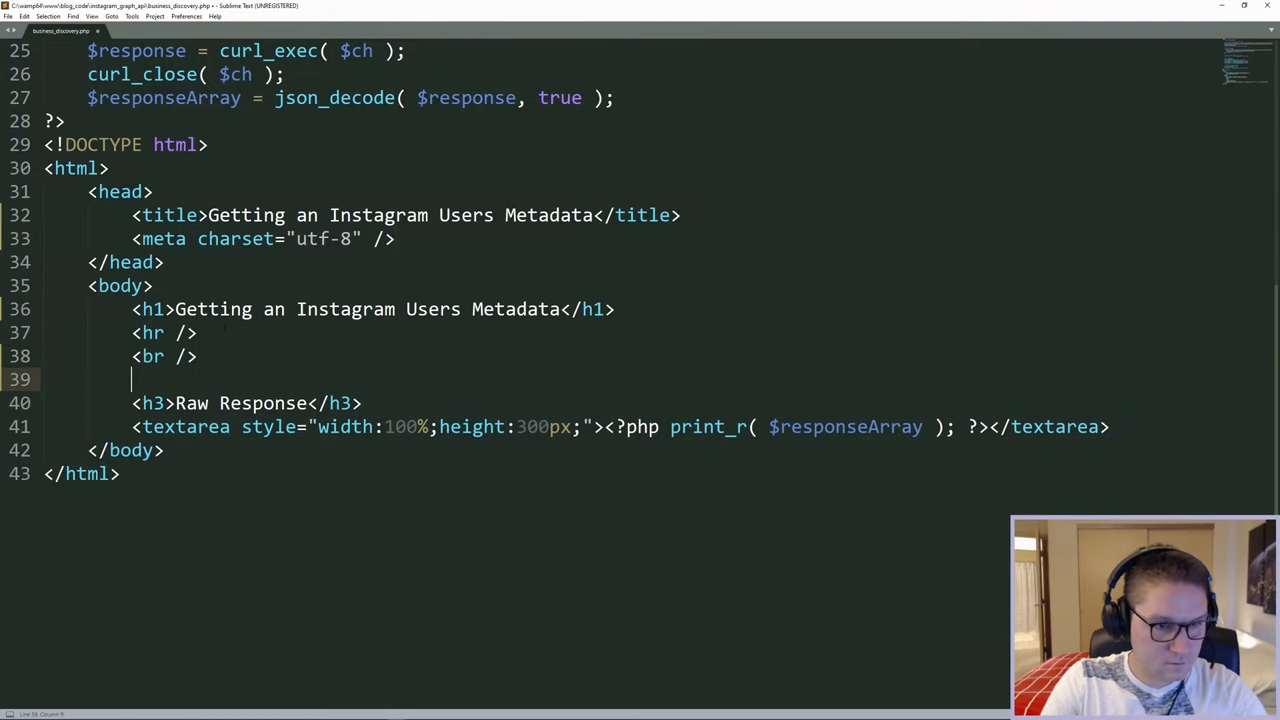
Add an inline-block div with the profile picture and a target="_blank" Instagram username link
text(<div st>)
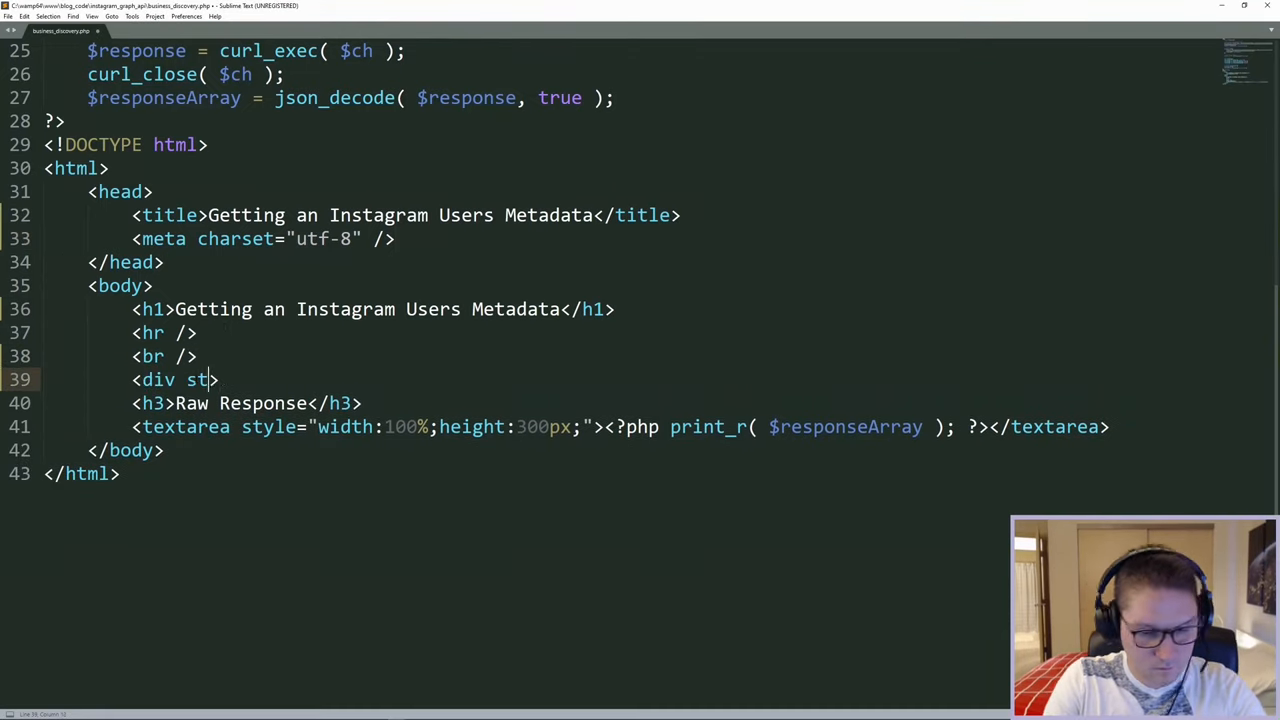
text(yle="display:inline-block;width:100%)
text(<a href="">)
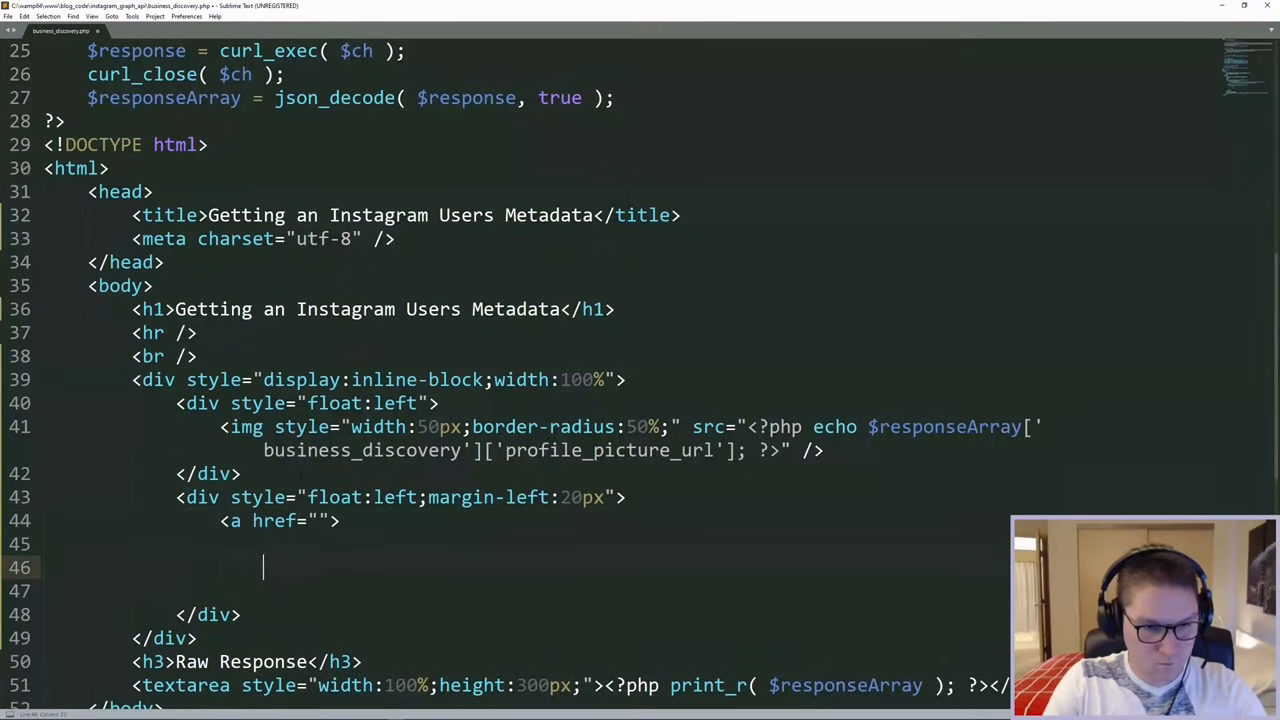
text(target="_blank")
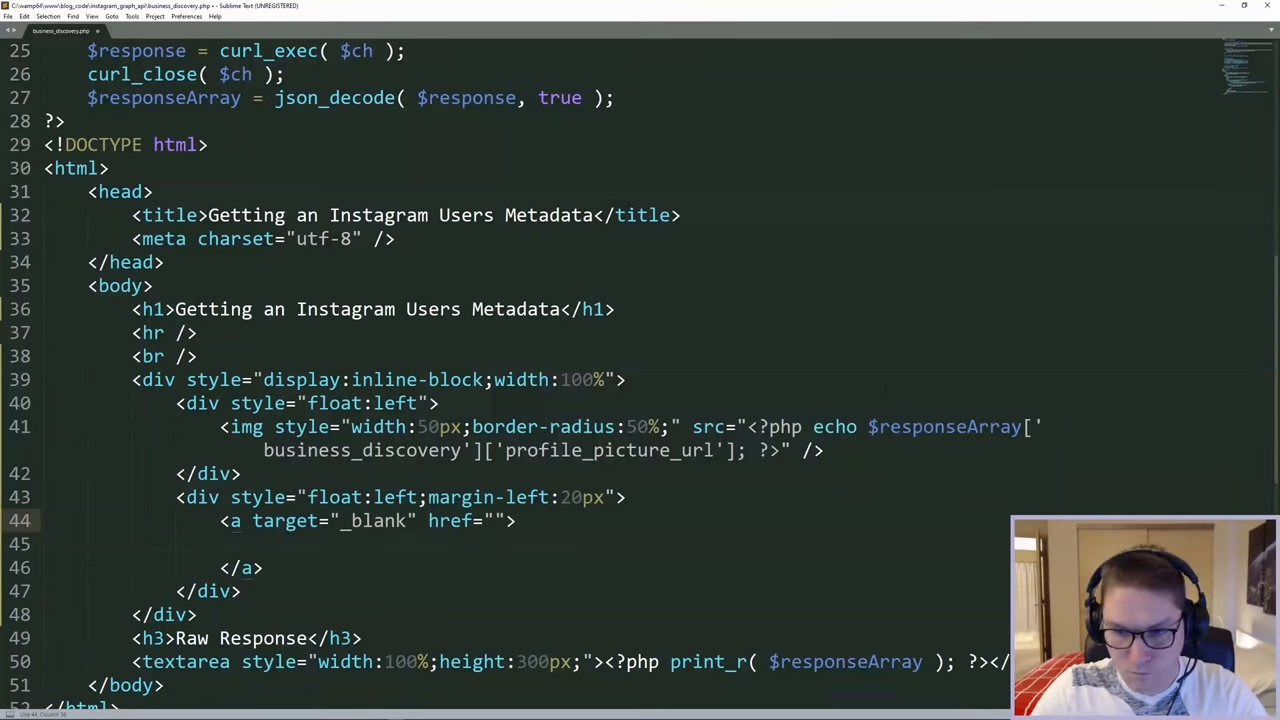
text(<?php echo $responseArray['business_discovery']['profile_picture_url']; ?>)
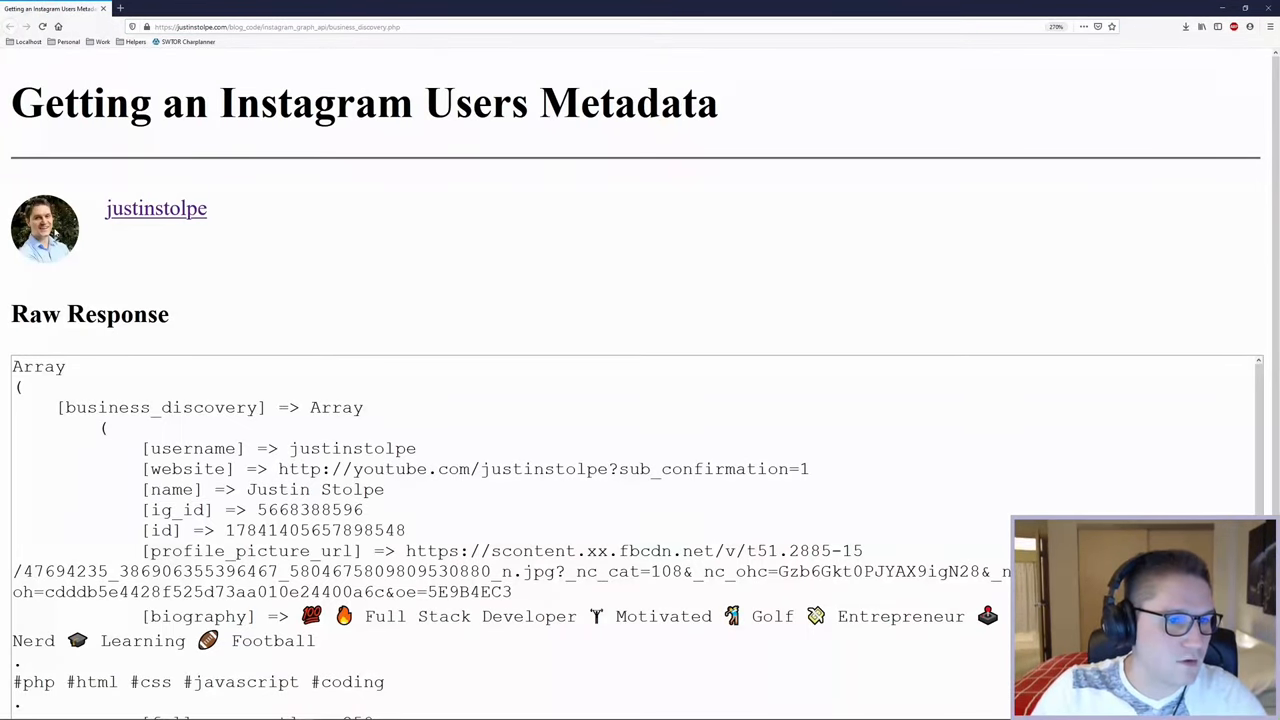
mouse_move(180, 210)
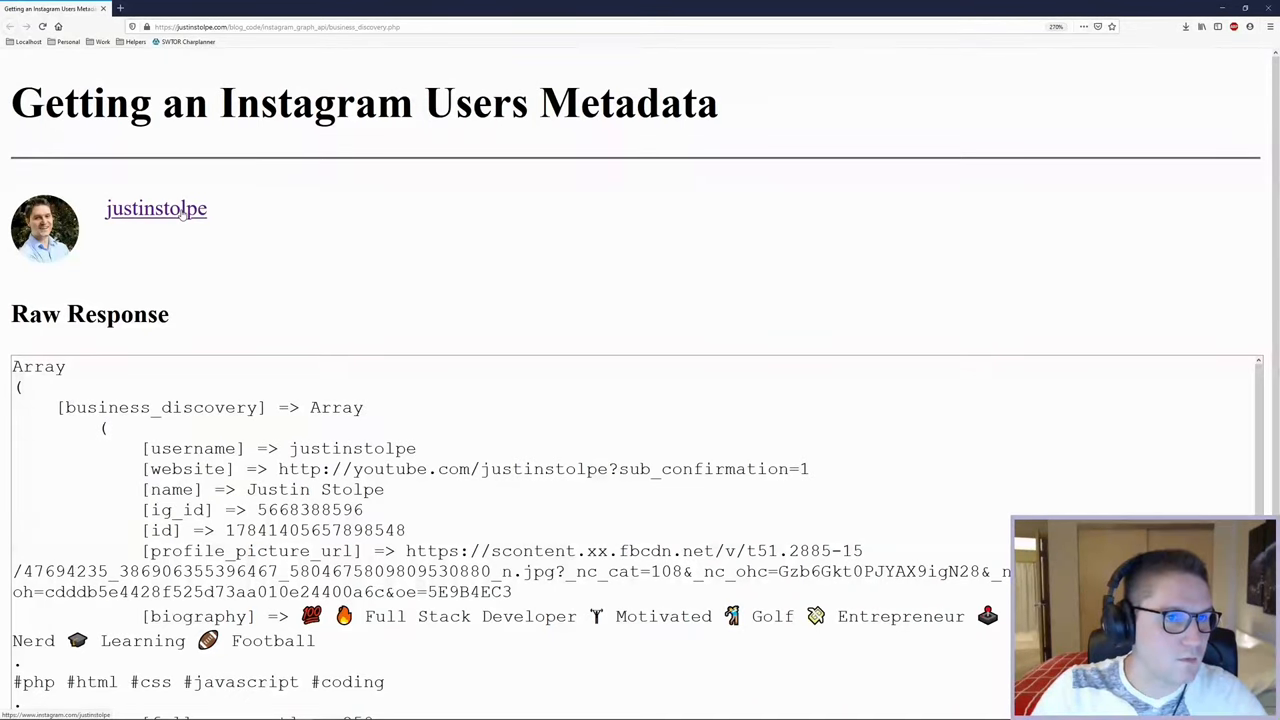
Click the justinstolpe username link to confirm it opens the Instagram profile
click(156, 208)
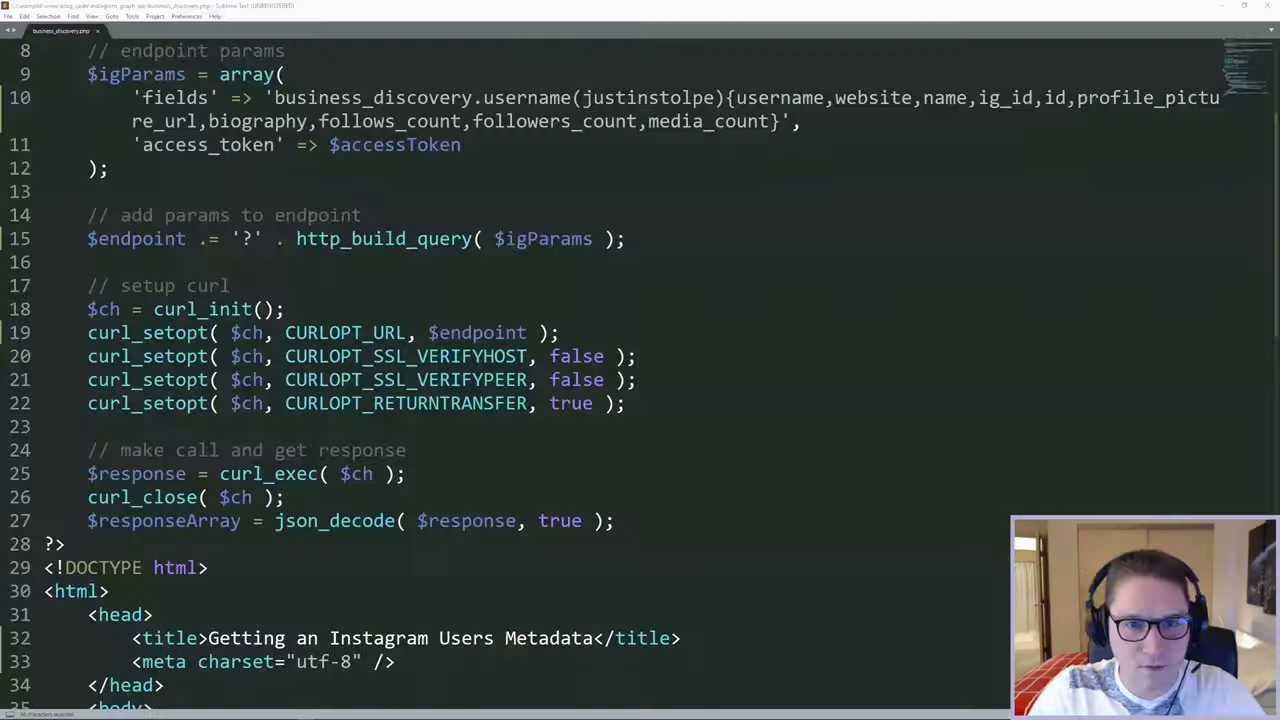
Add an inline-block div echoing media_count in bold, followed by the word 'posts'
double_click(553, 121)
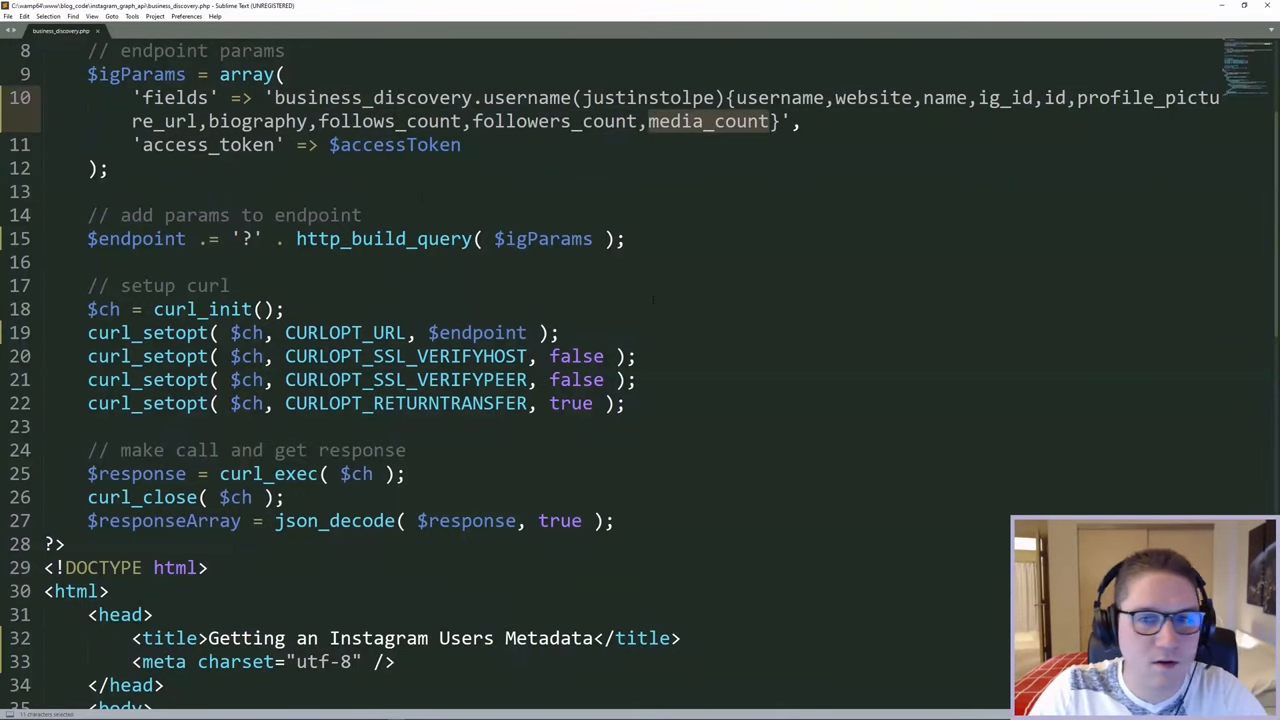
scroll(down, 3)
text(<div style="">)
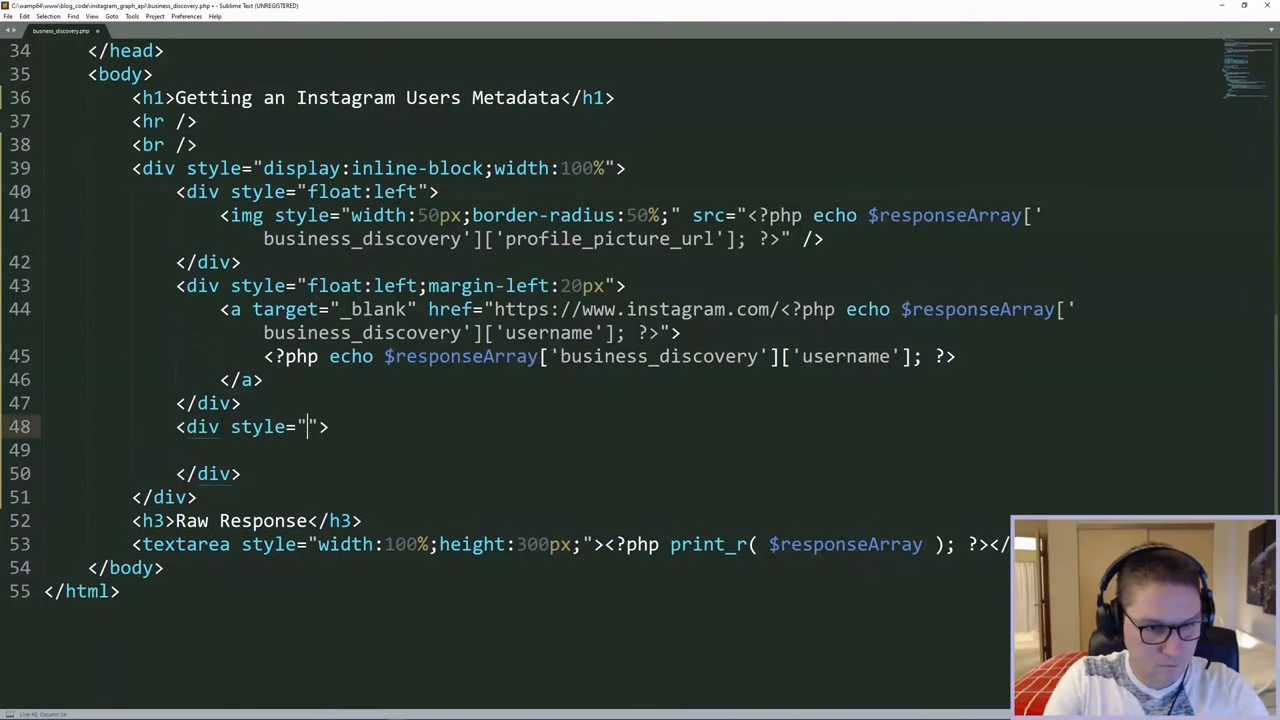
text(display:inline-block)
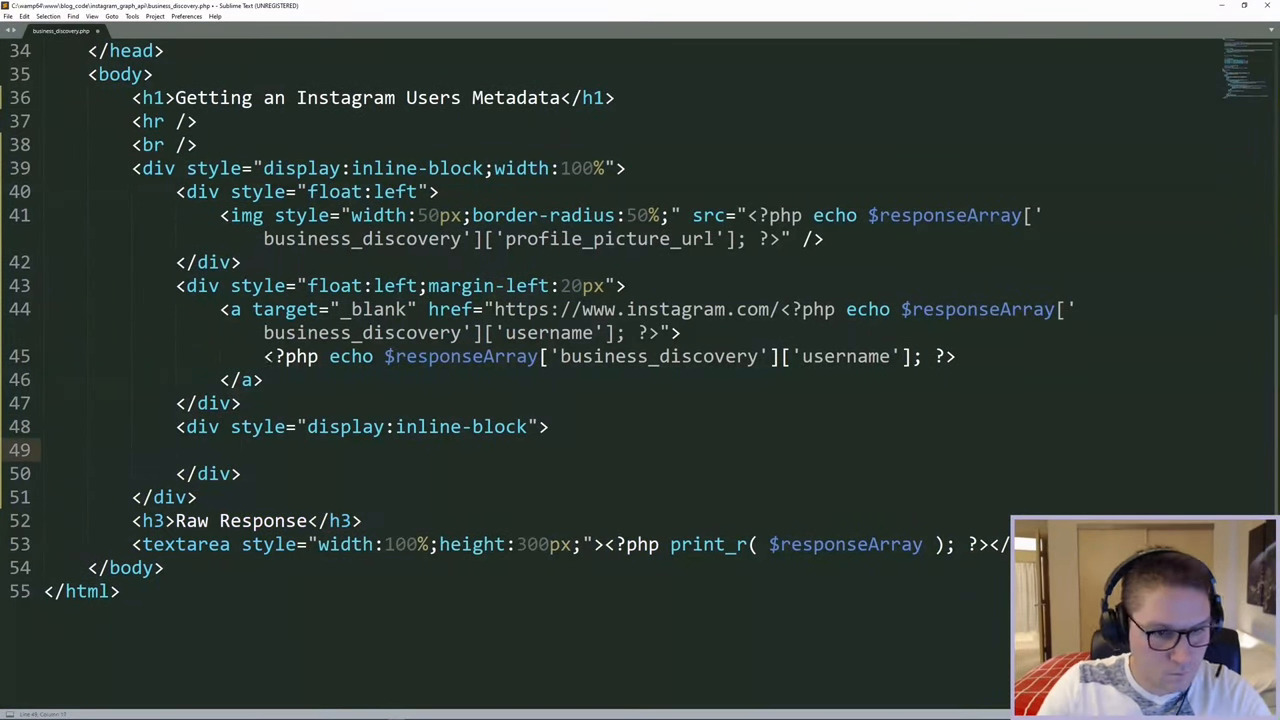
text(<b><?php echo $responseArray['business_discovery']['username']; ?></b>)
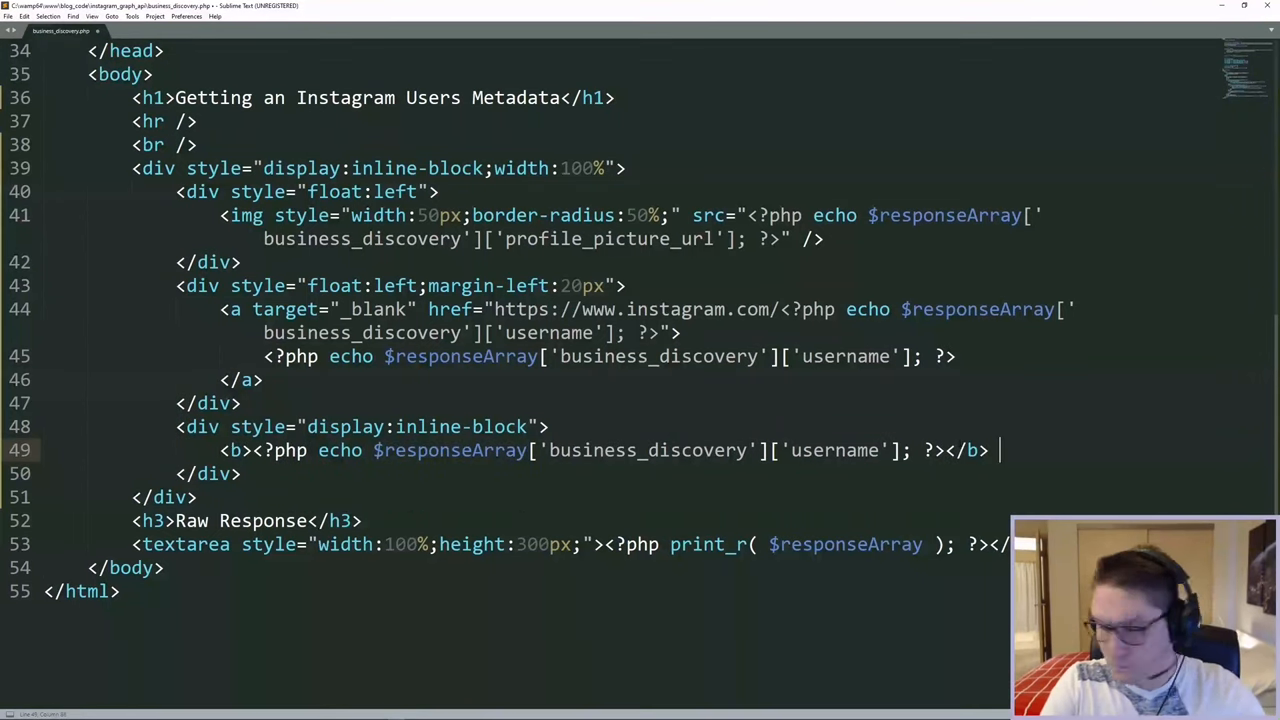
text(posts)
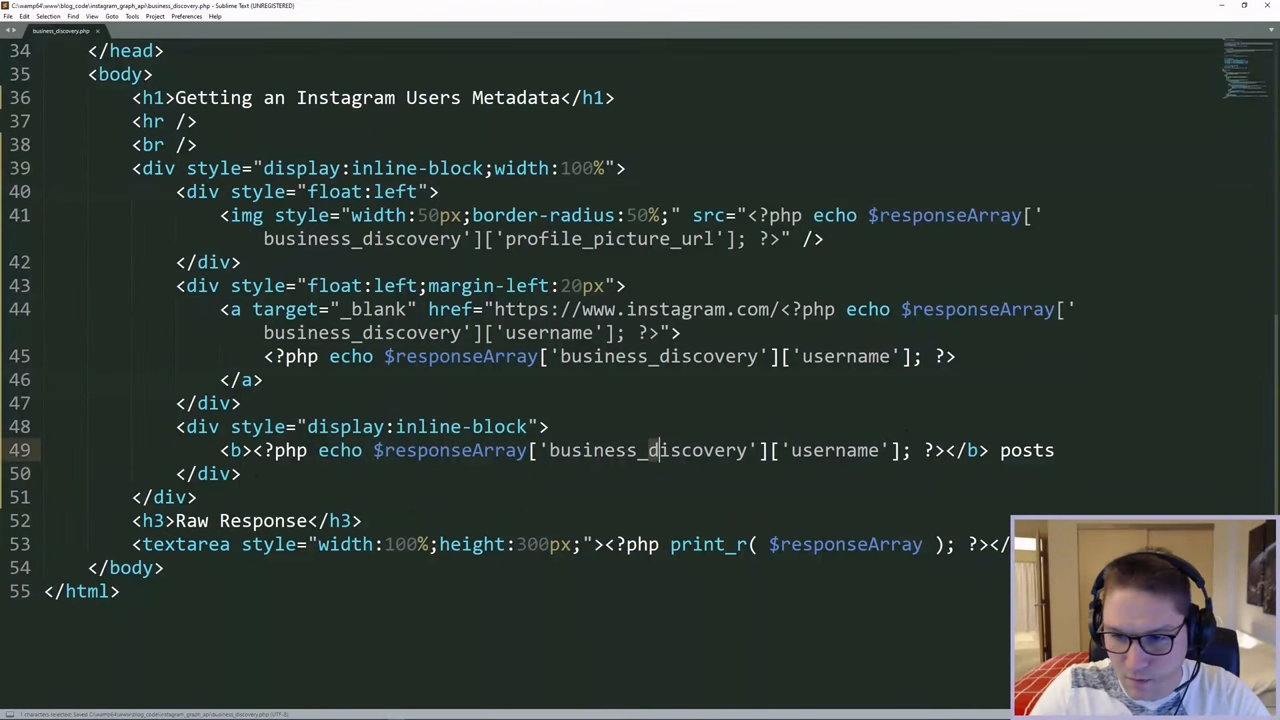
text(media)
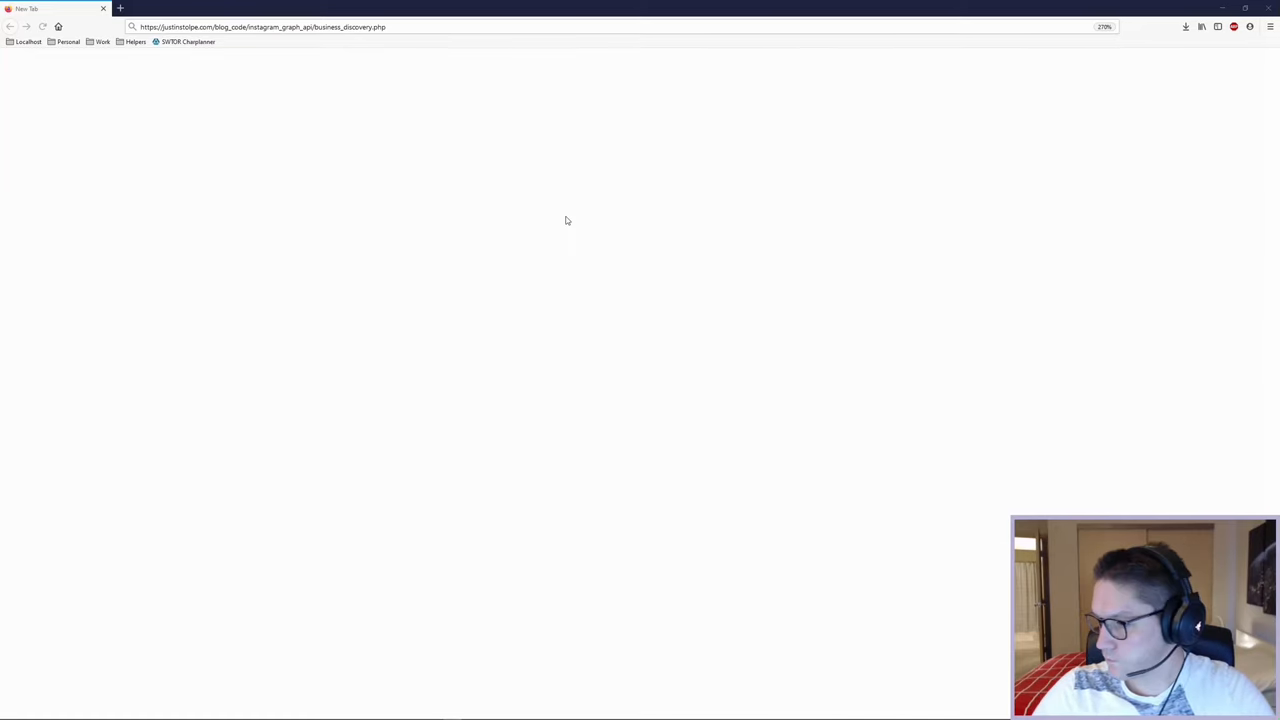
Reload business_discovery.php in Firefox to check the bold post count
click(400, 27)
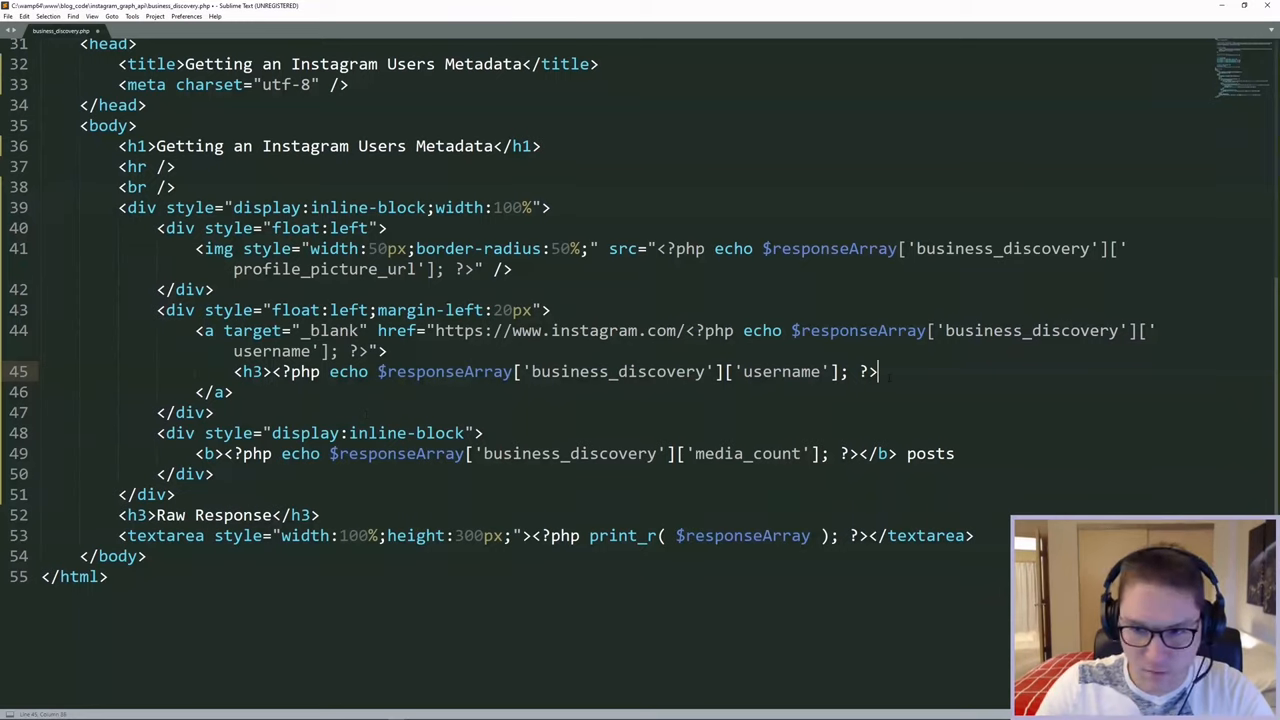
Wrap the username in h3 and add followers_count and follows_count divs with margin-left:20px
text(<h3>)
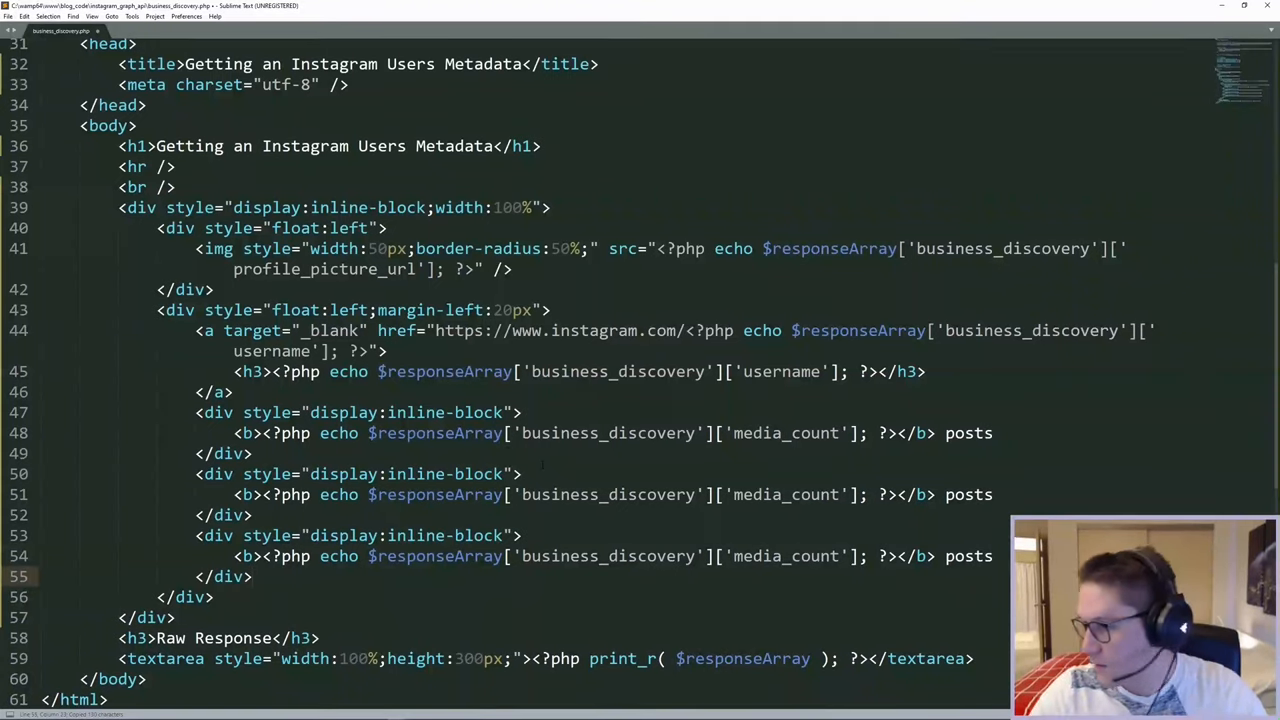
text(follower)
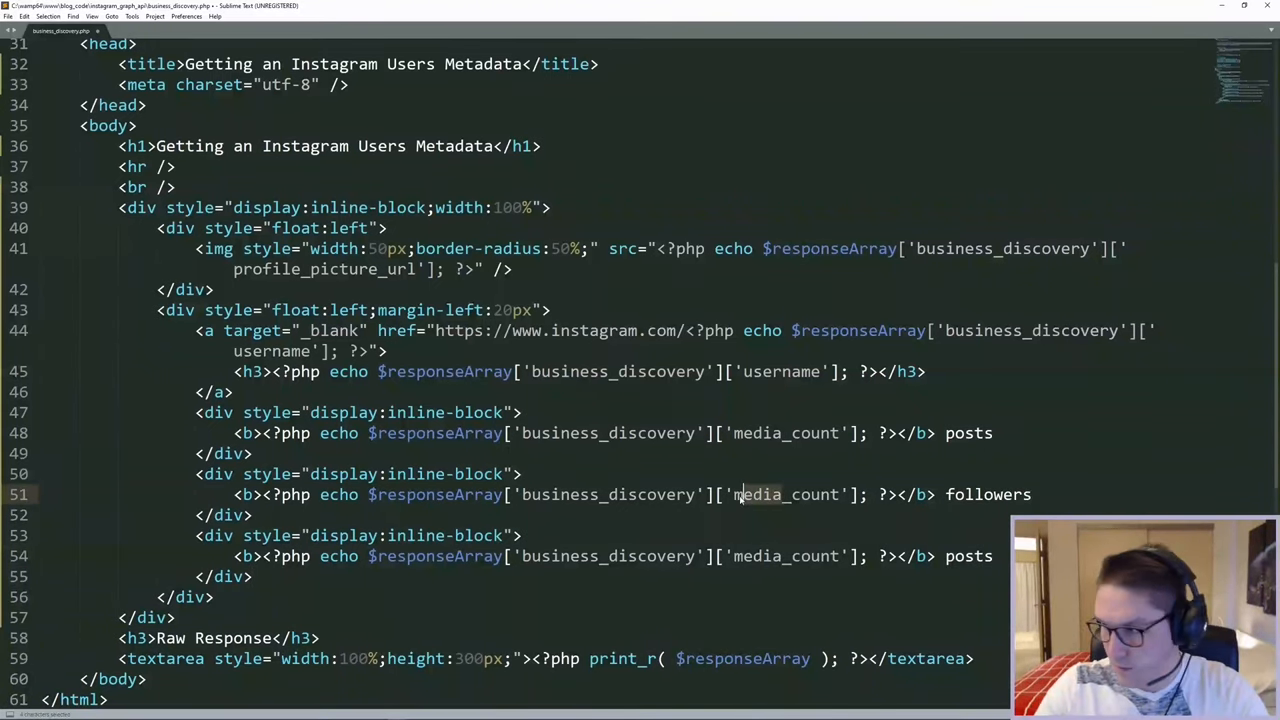
text(followers_count)
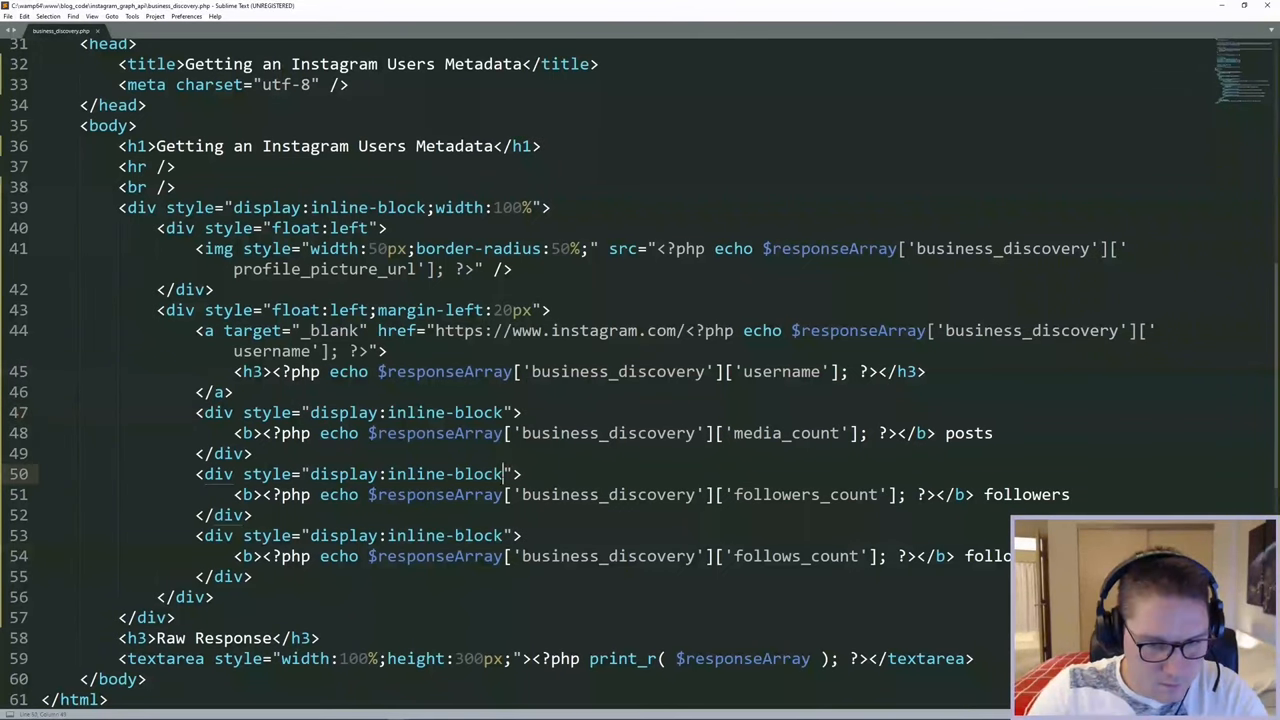
text(margin-left:20px)
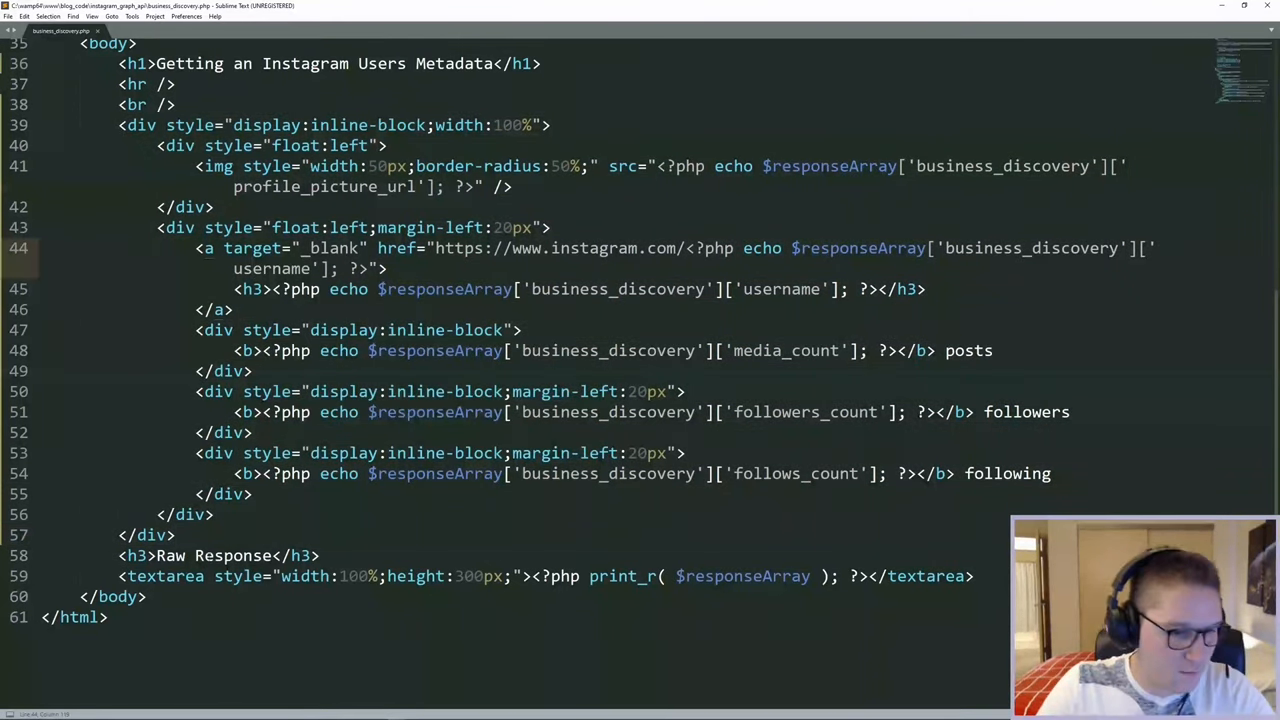
Add a new div with an h4 heading echoing the account name
key(enter)
text(</body>)
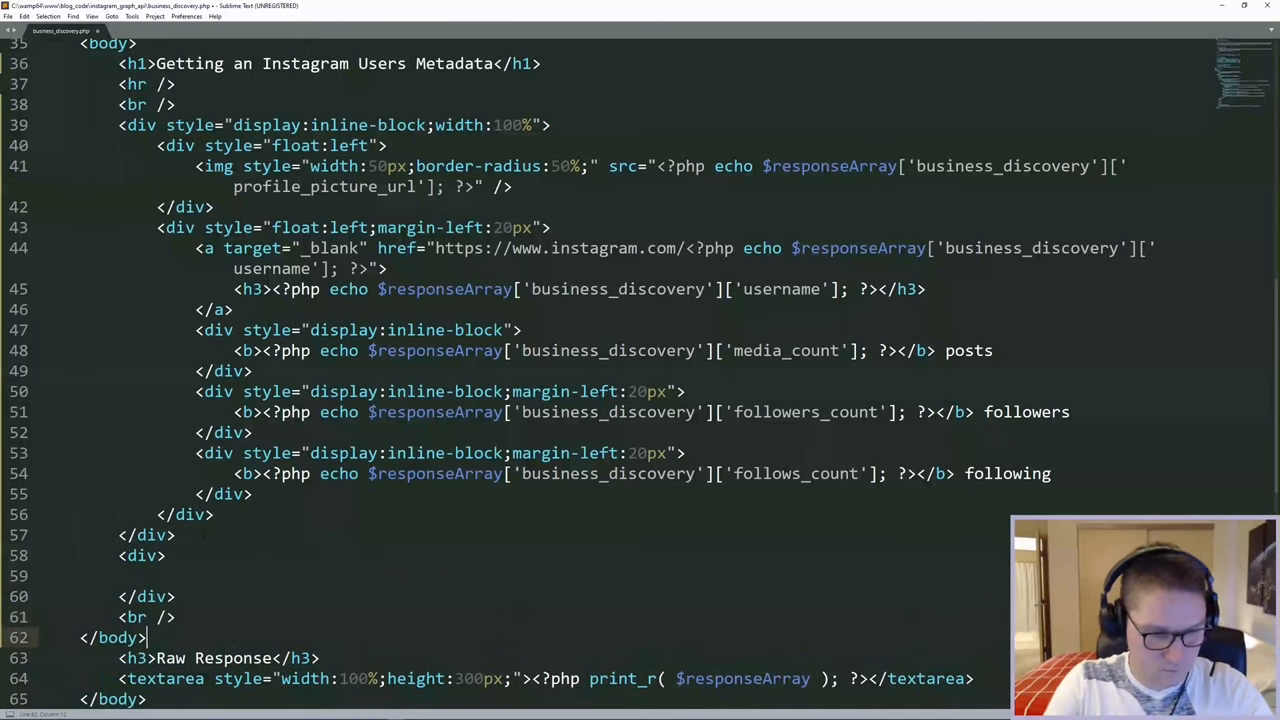
text(<h4)
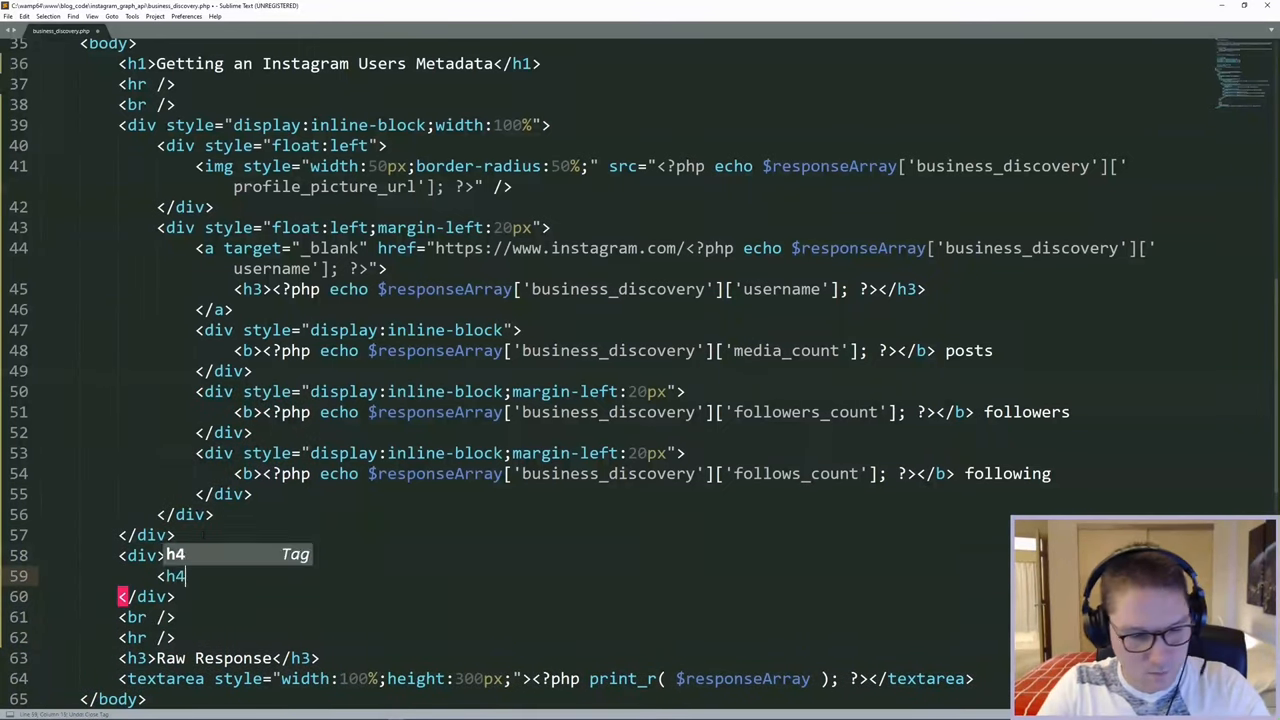
key(Tab)
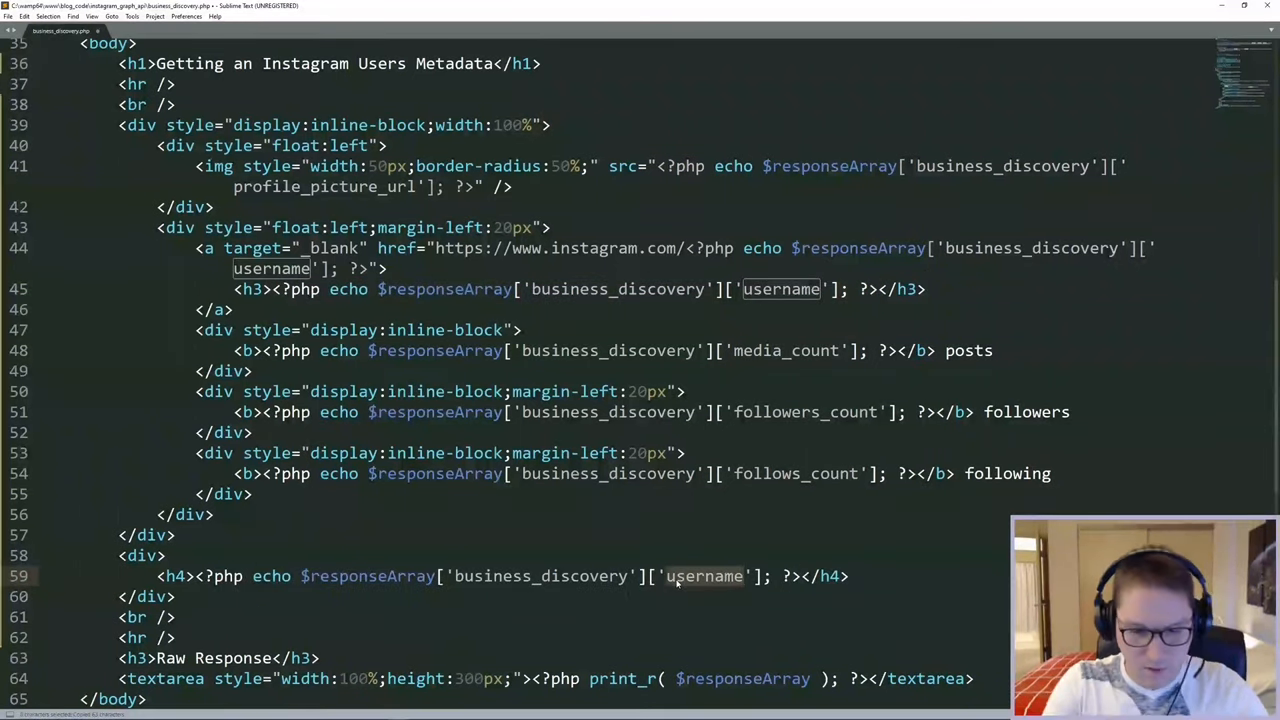
text(namce)
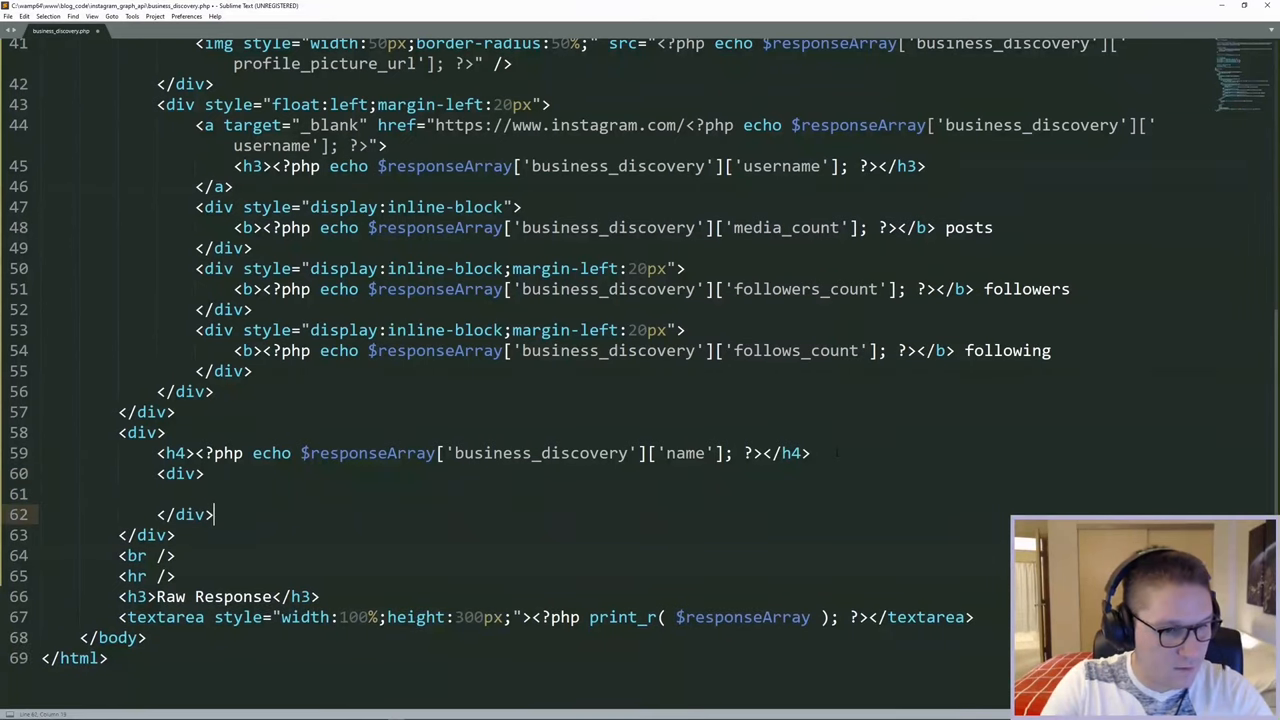
text(<?php echo $responseArray['business_discovery']['name']; ?>)
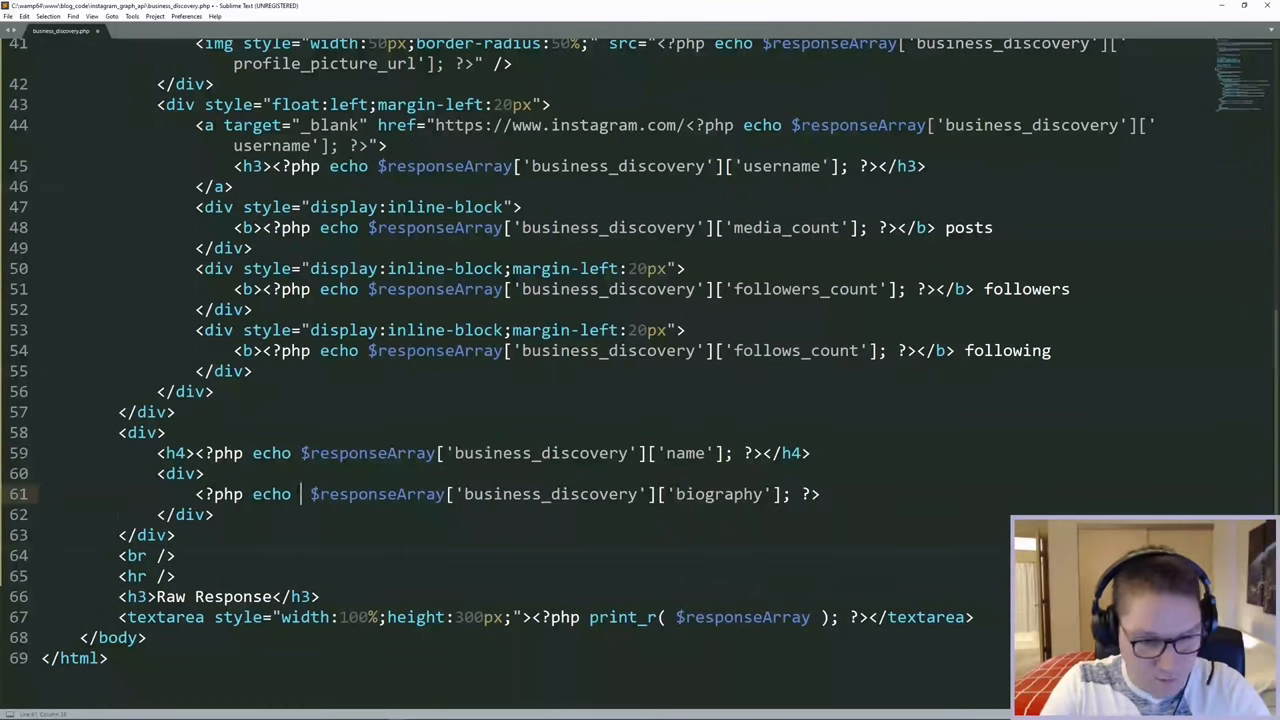
Add a div echoing nl2br(biography) and a div linking to the website in a new tab
text(nl2br(string))
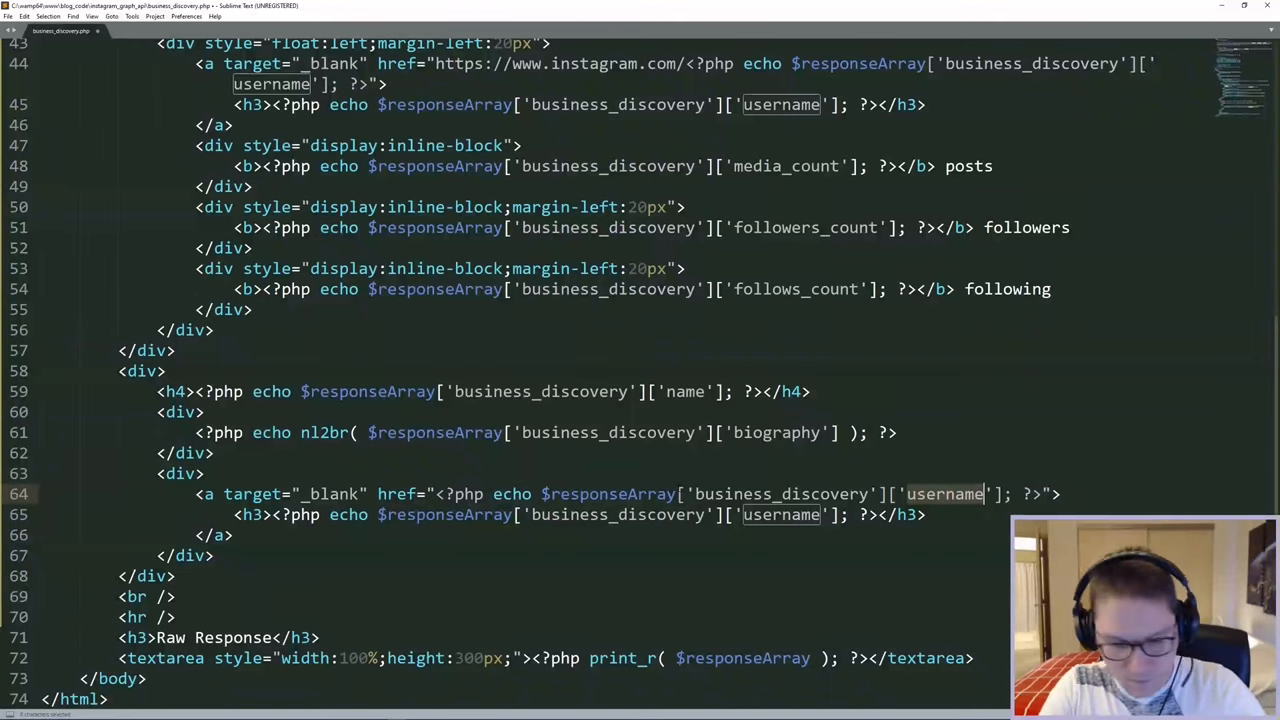
text(website)
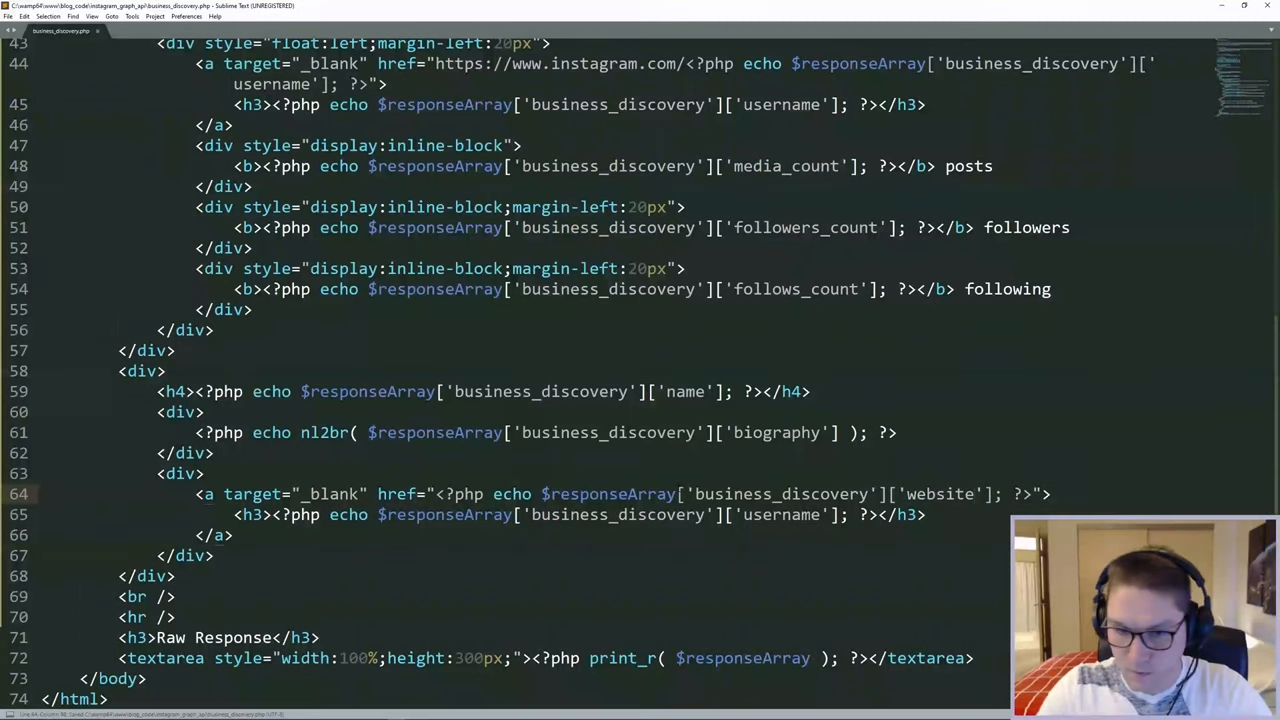
double_click(939, 494)
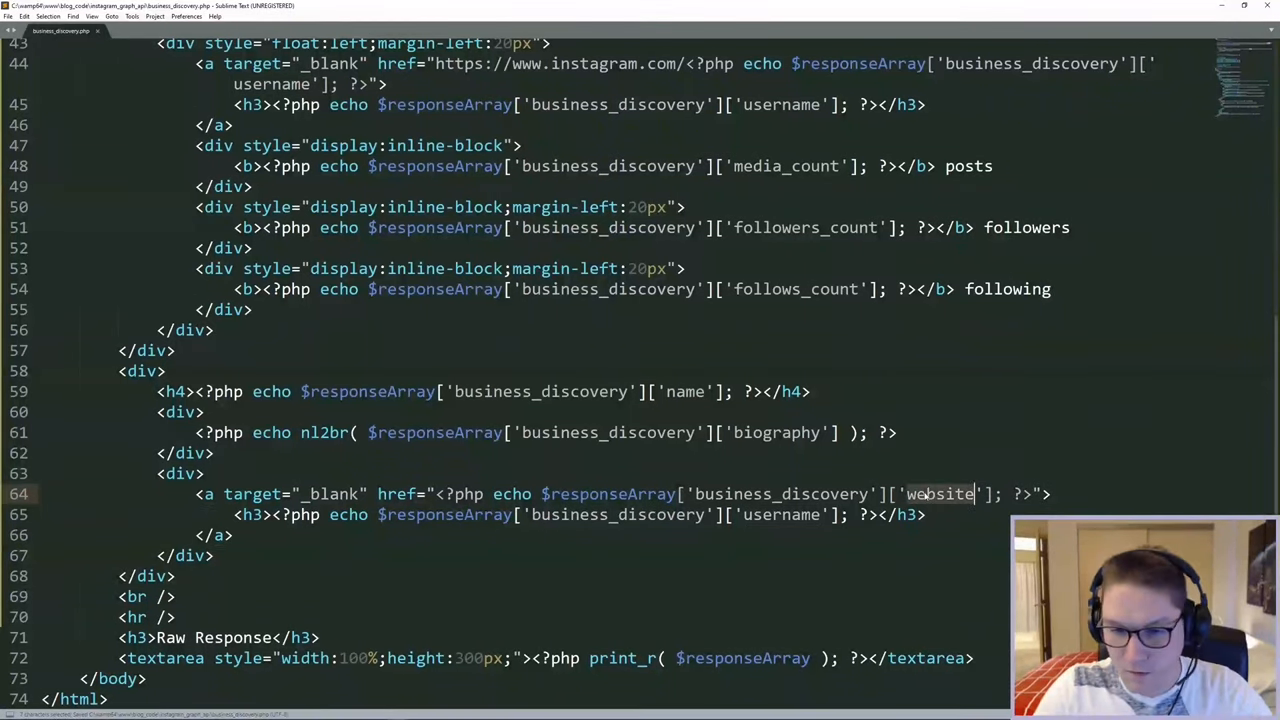
text(website)
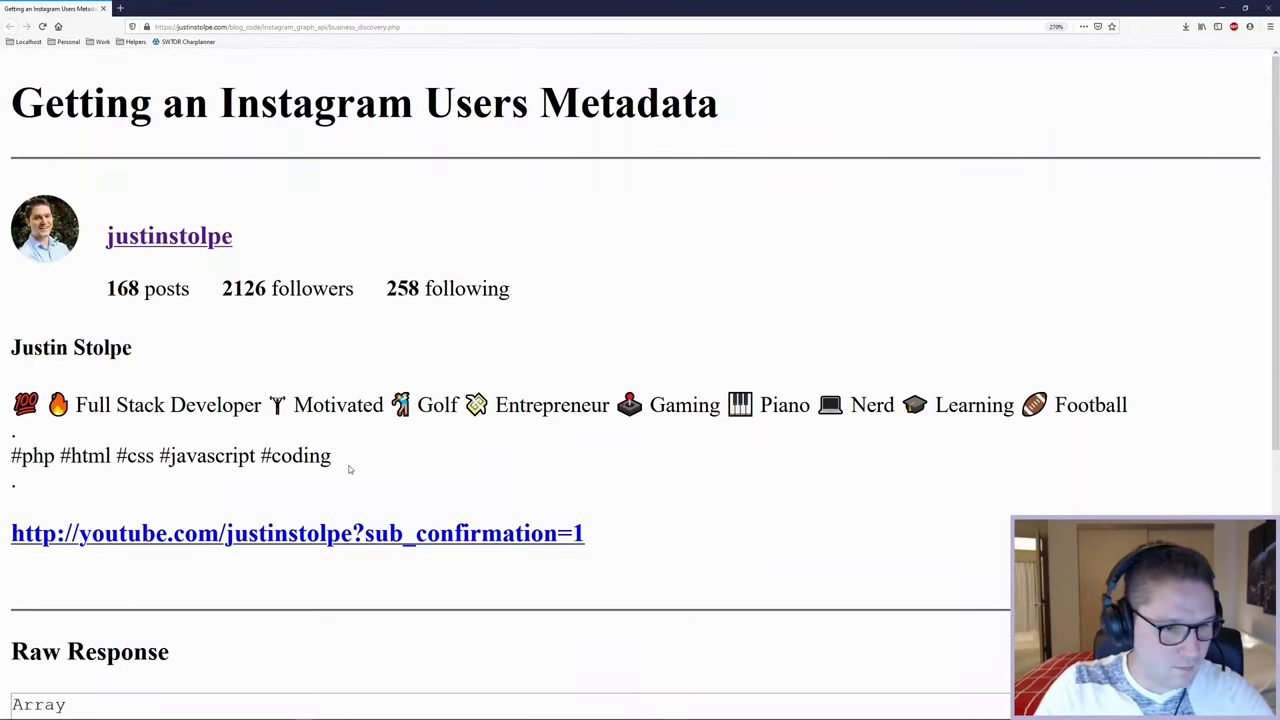
mouse_move(378, 377)
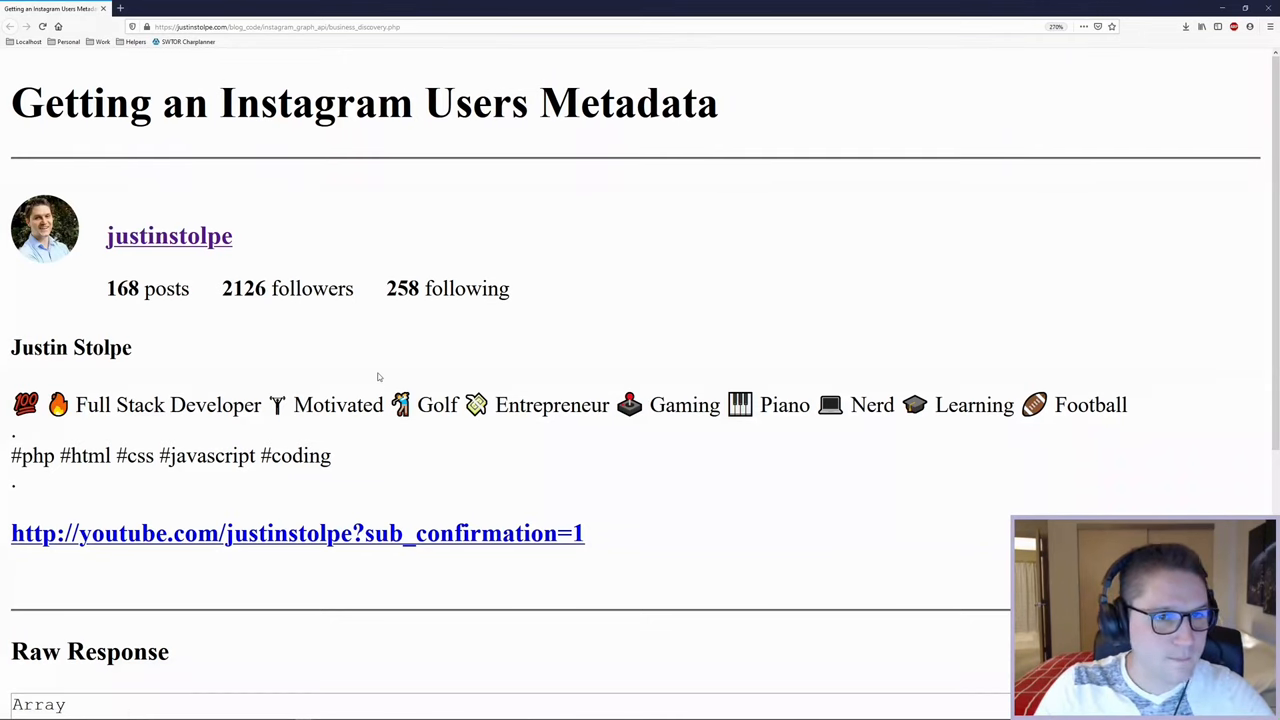
Scroll the reloaded page to review the counts, name, biography and website link
scroll(down, 3)
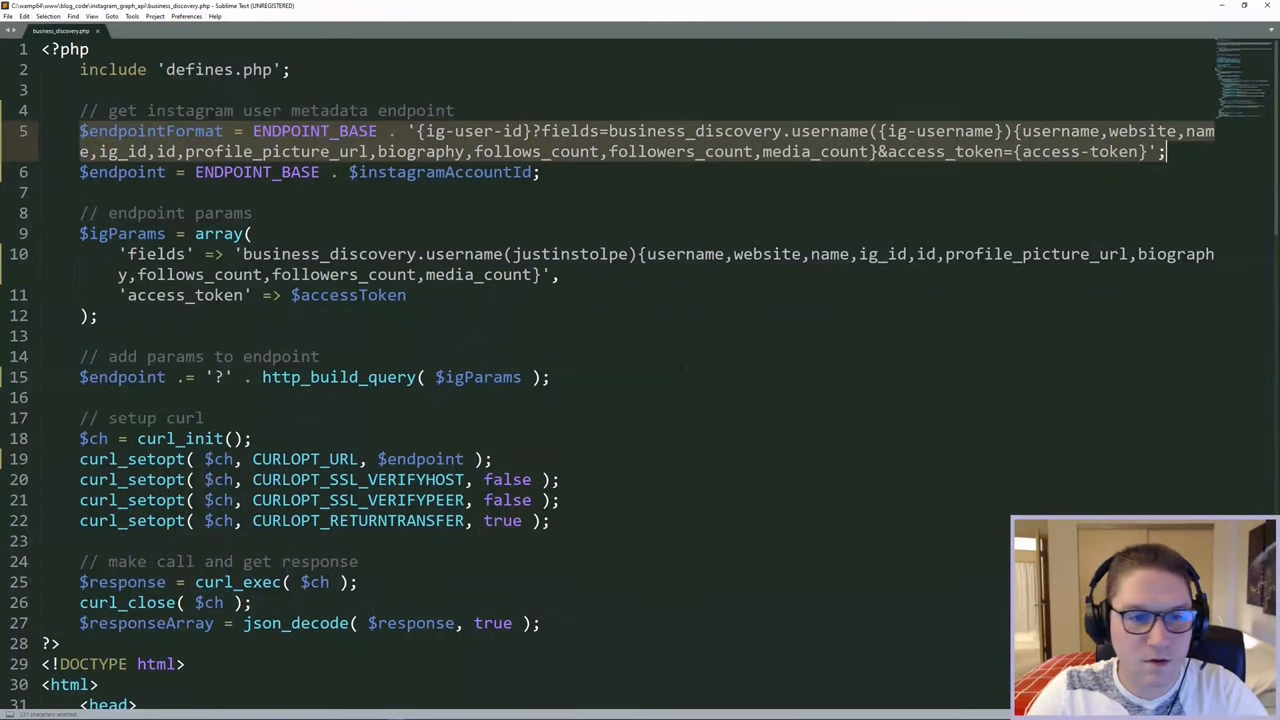
Scroll down business_discovery.php toward the Raw Response output where the Endpoint line goes
scroll(down, 3)
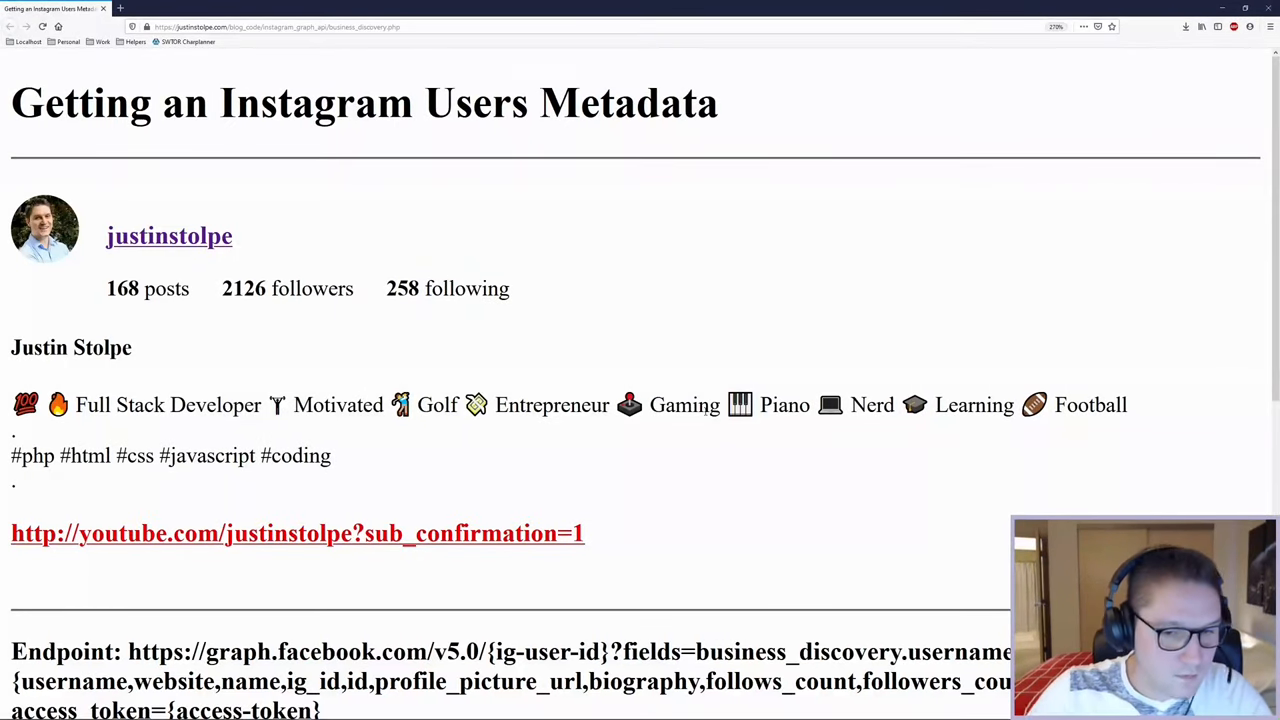
scroll(down, 3)
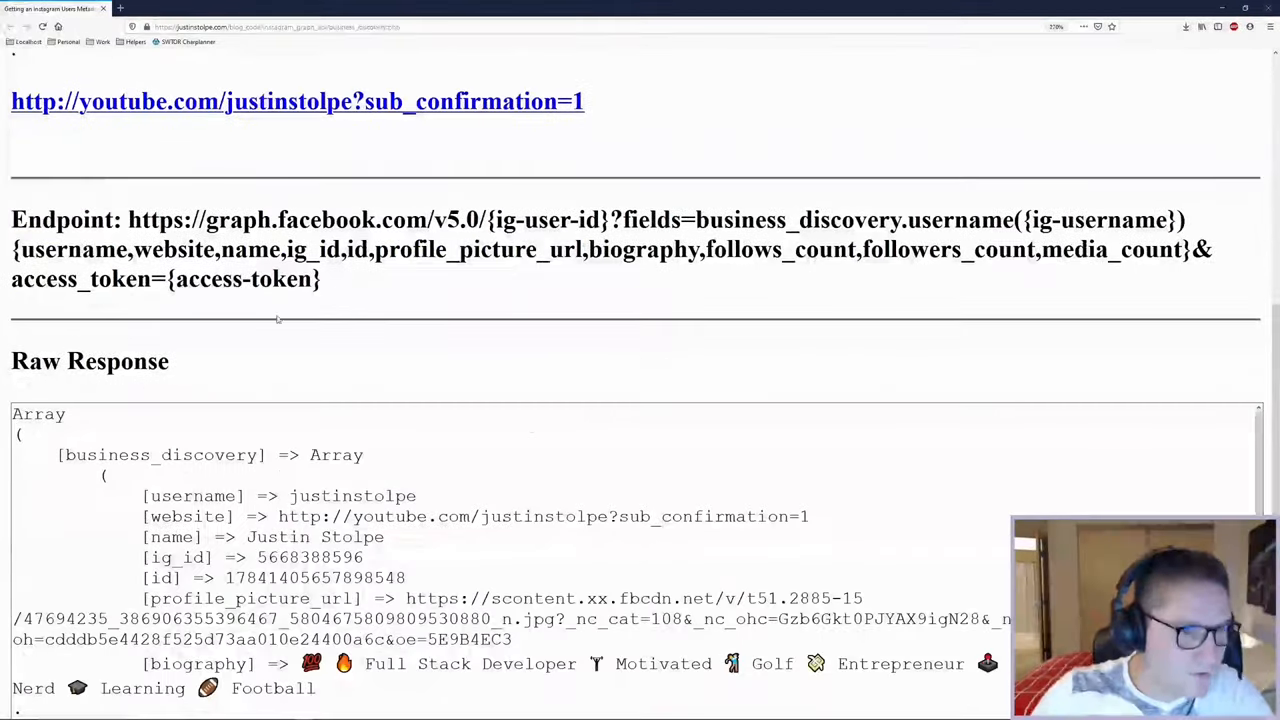